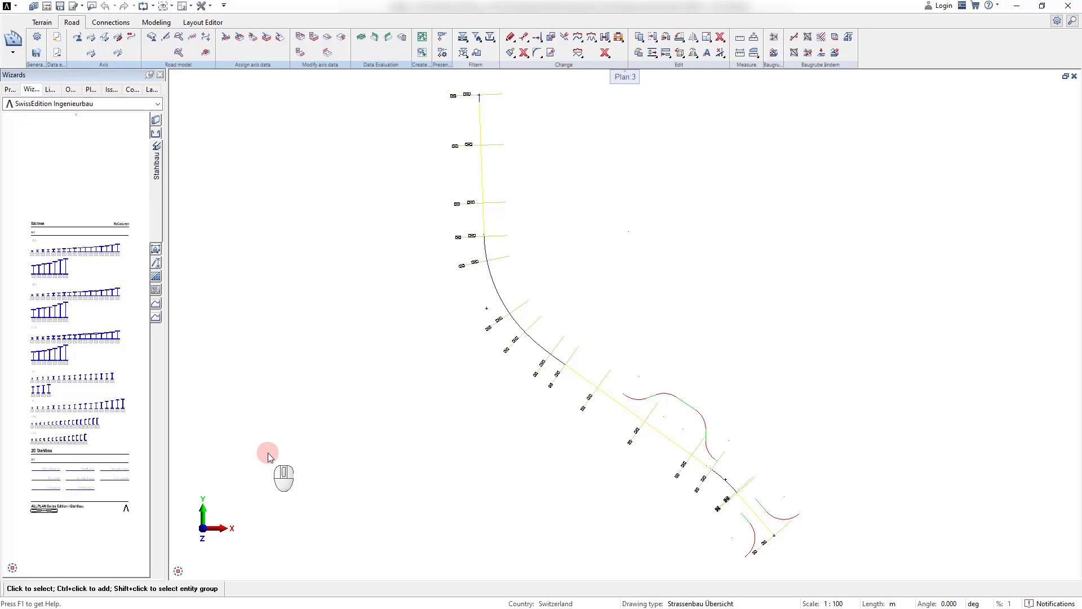
mouse_move(150, 36)
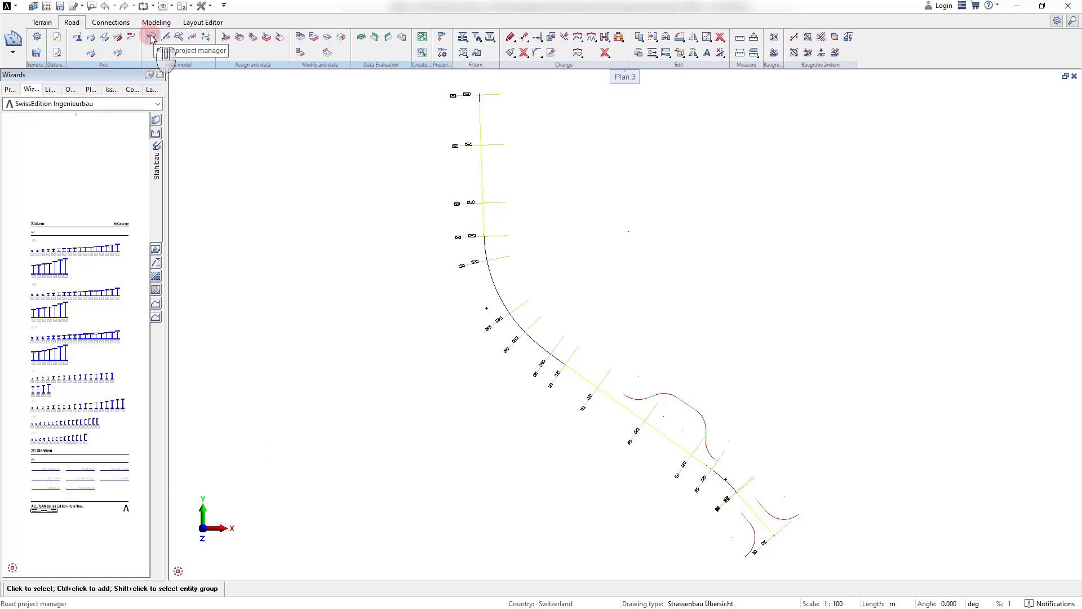
Step: Show the Road Project Manager with the land requirement templates listed in the tree
left_click(150, 37)
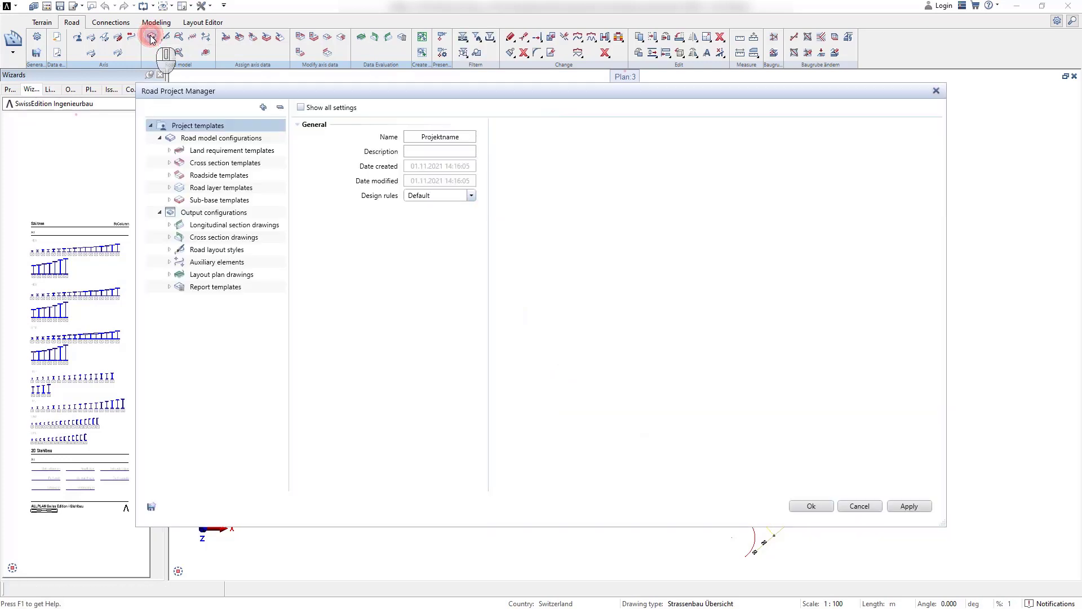
left_click(169, 150)
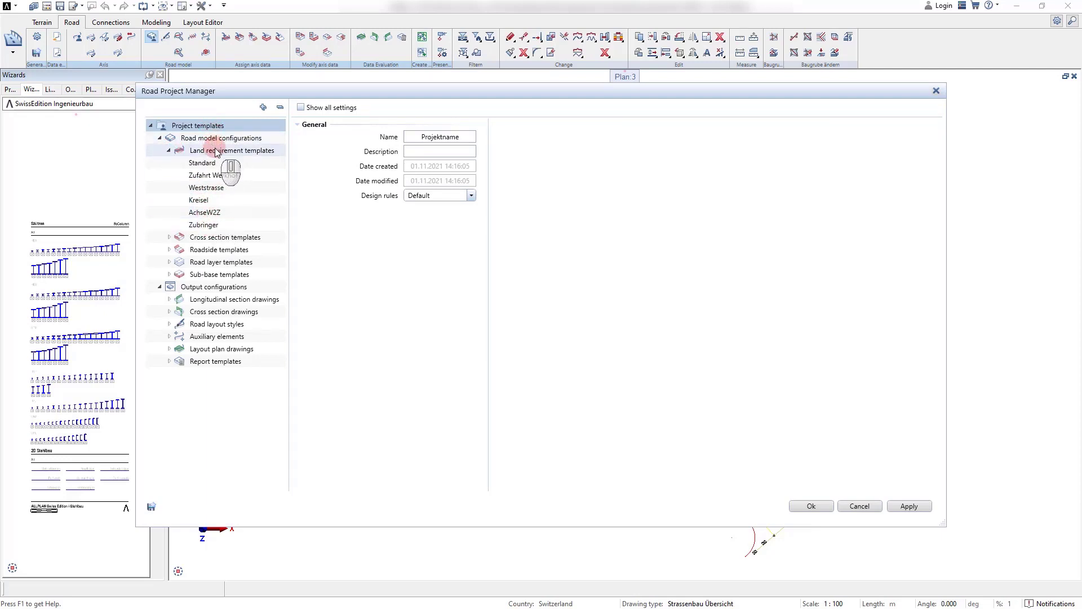
Step: Display the Zubringer land requirement template with slope calculation and 25 m maximum per side
left_click(221, 138)
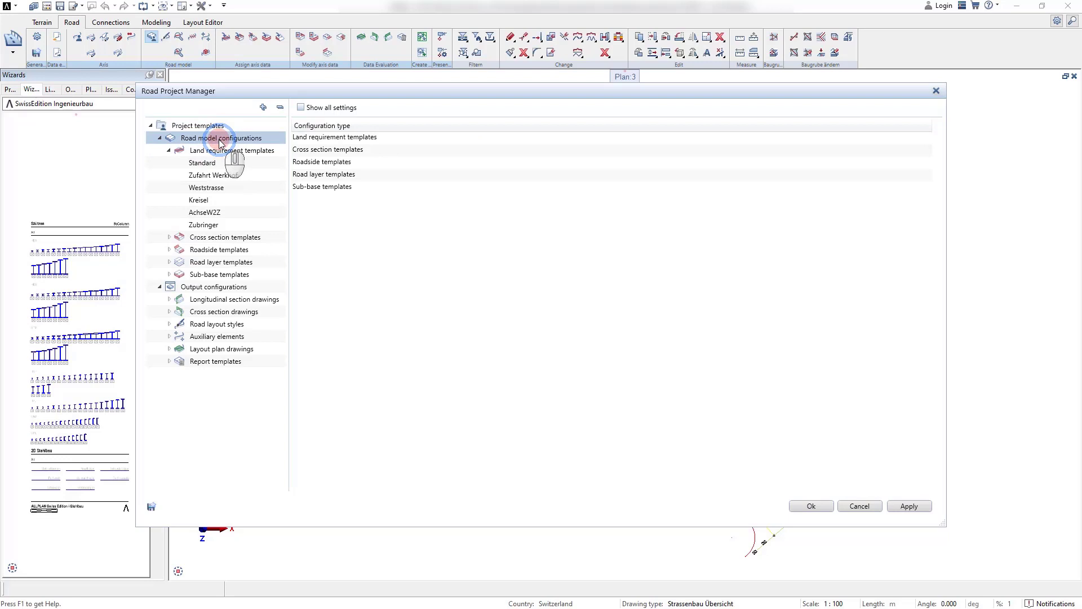
right_click(234, 150)
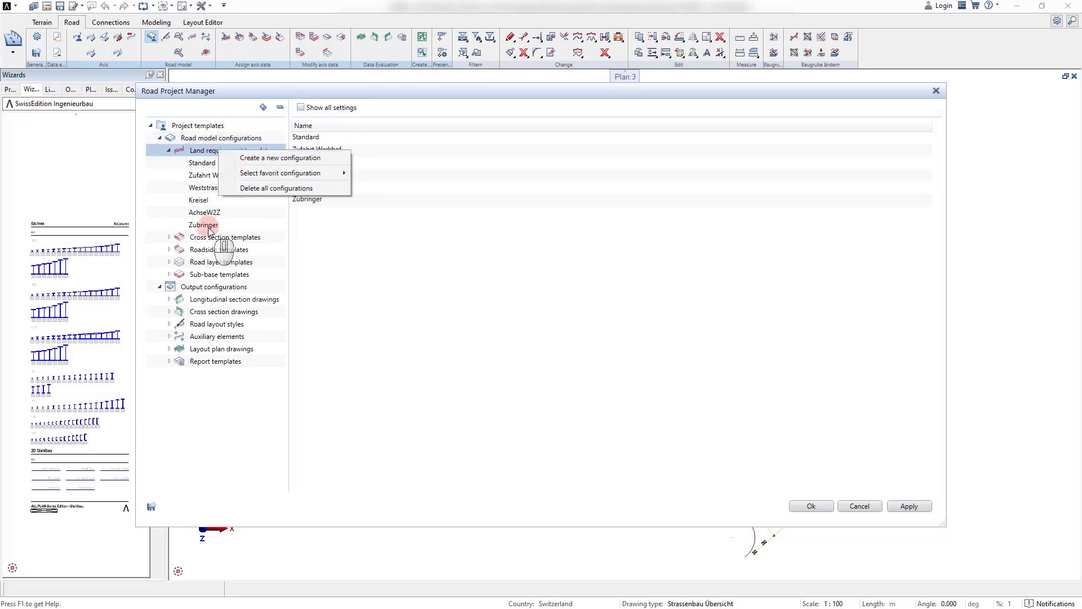
left_click(204, 225)
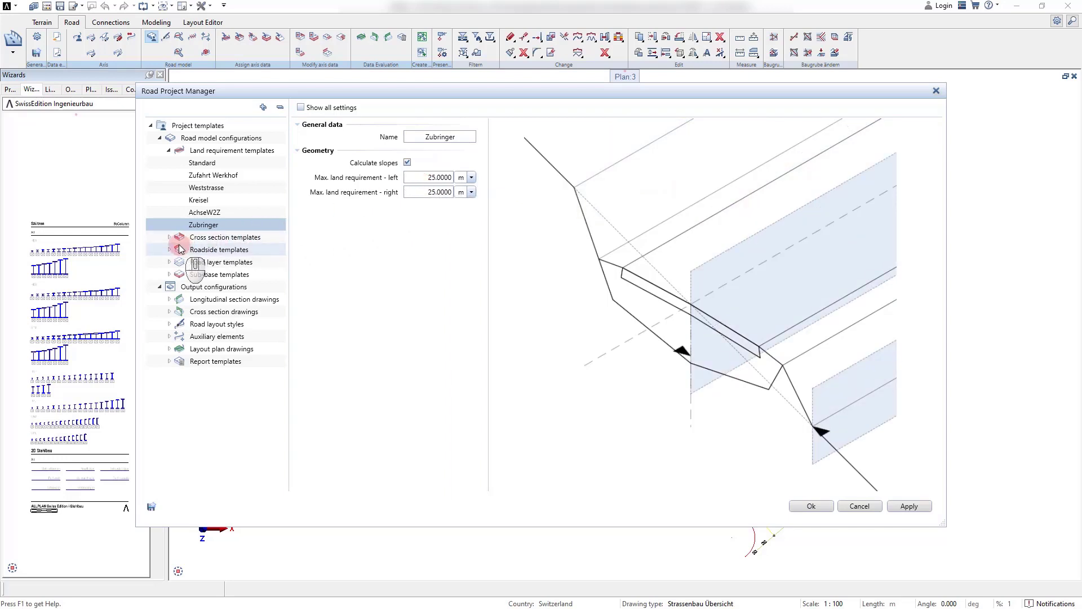
Step: Review the Zubringer cross section: 3.5 m main carriageway, 1.0 m additional lane, superelevation re-entered as 2%
left_click(169, 237)
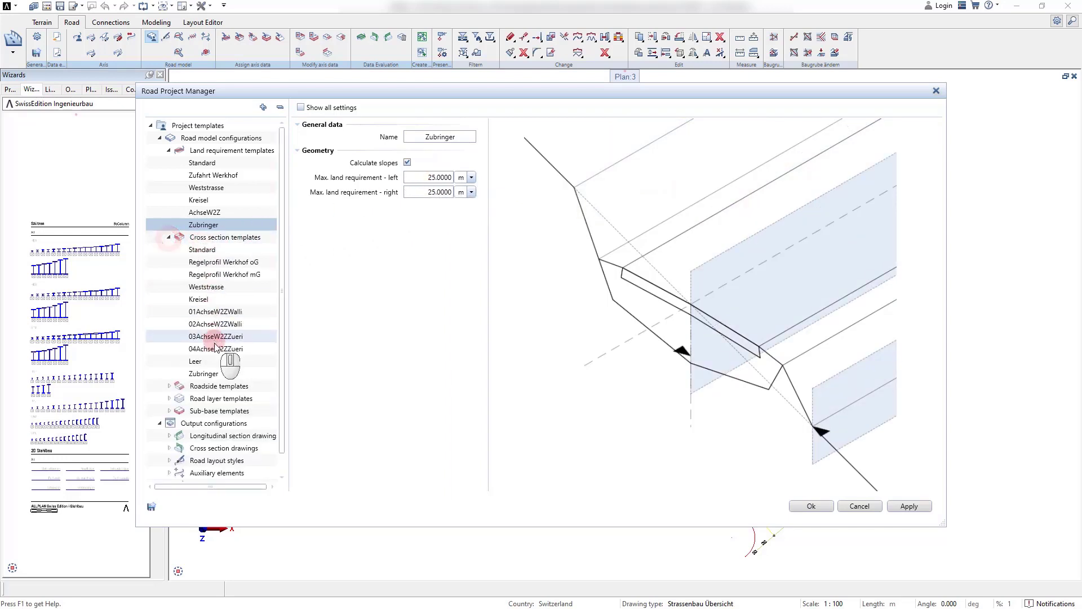
left_click(204, 373)
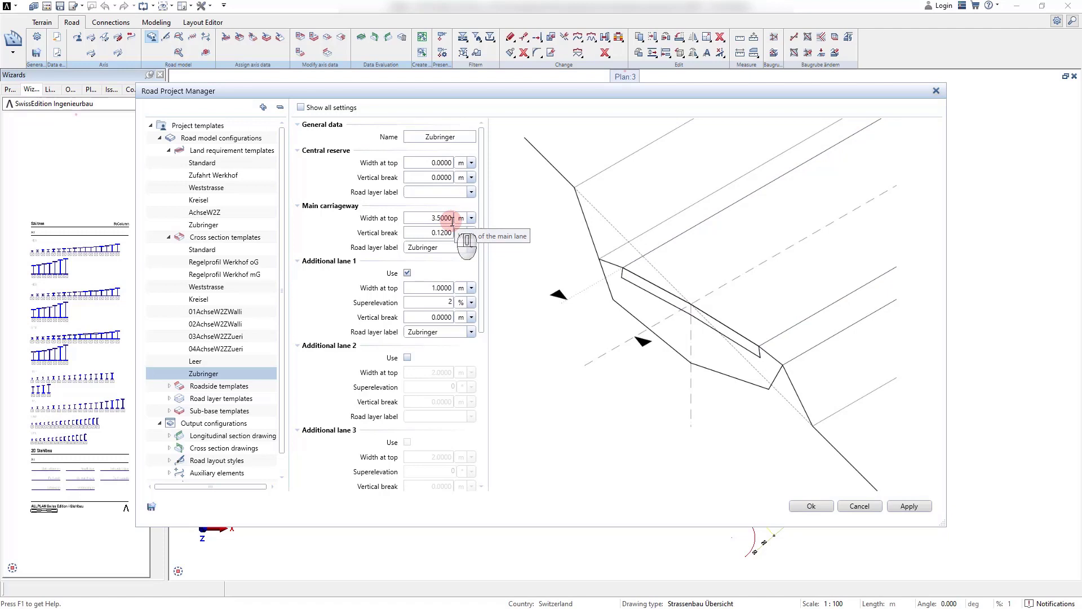
mouse_move(459, 232)
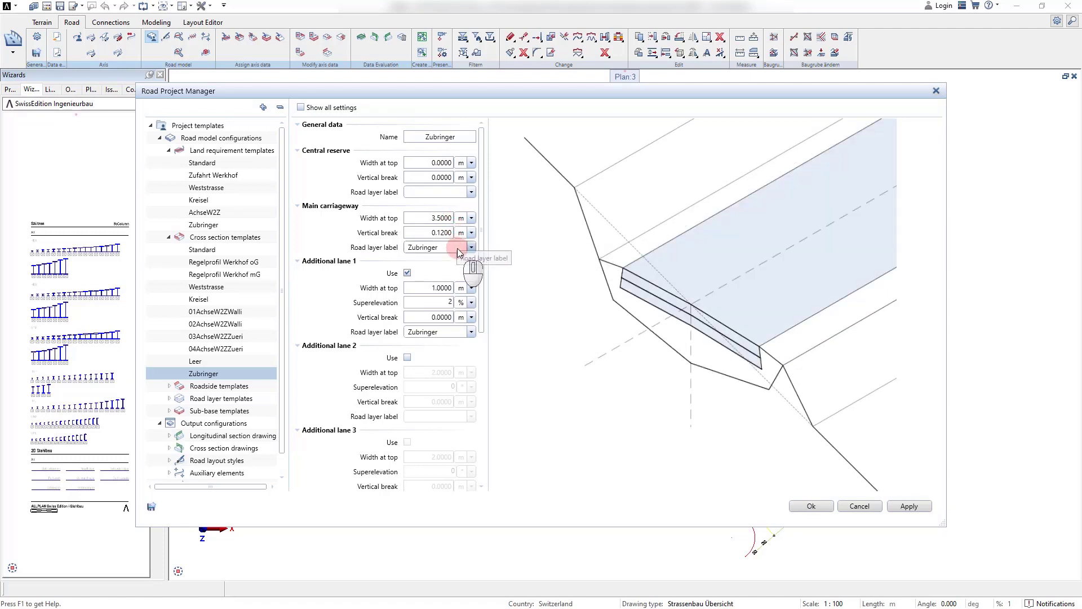
left_click(470, 247)
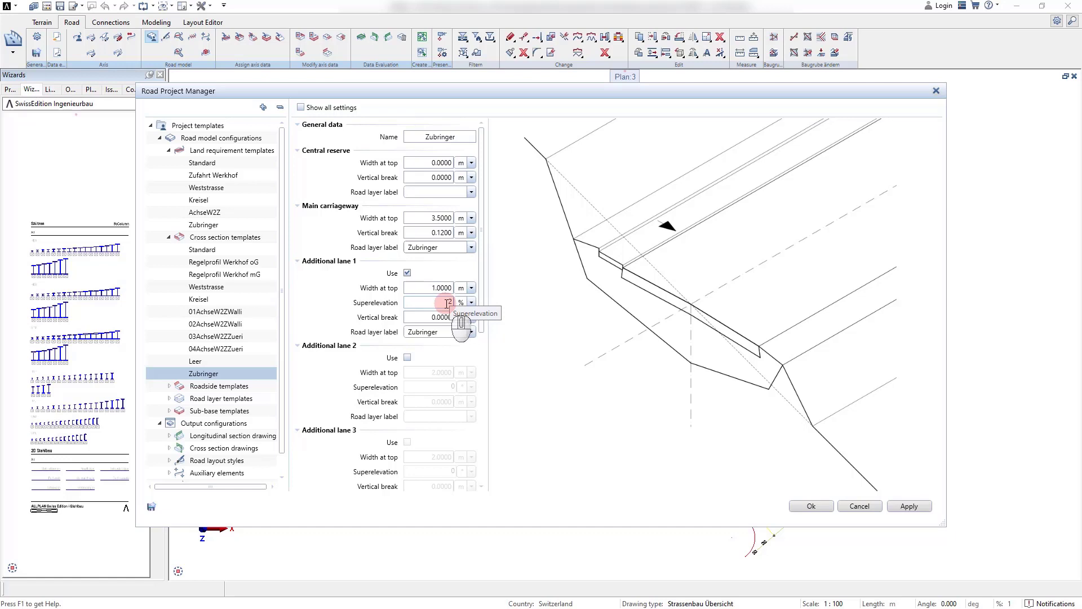
type("2")
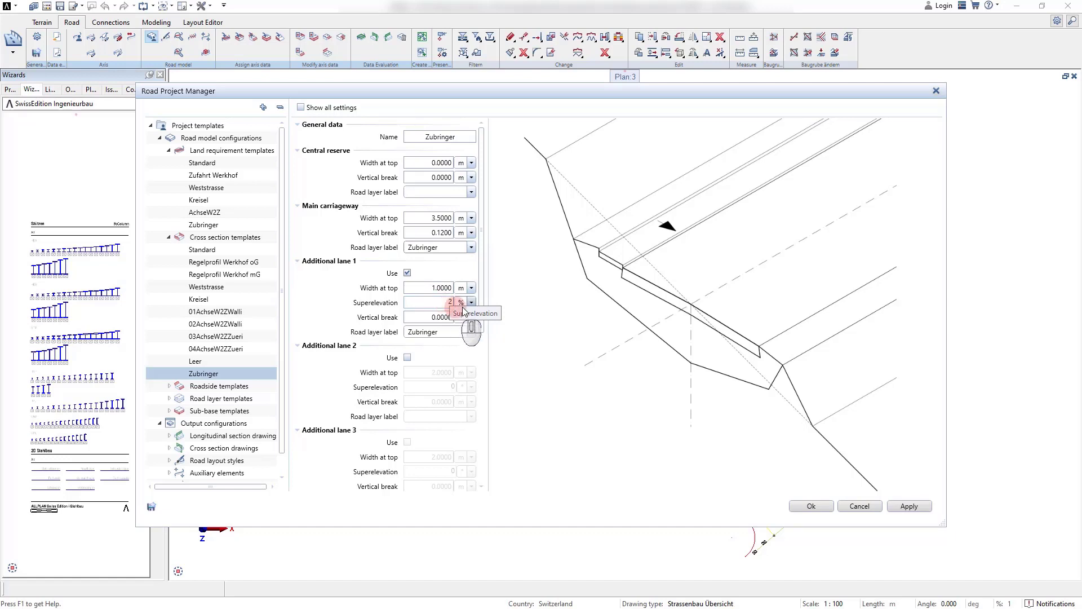
left_click(471, 302)
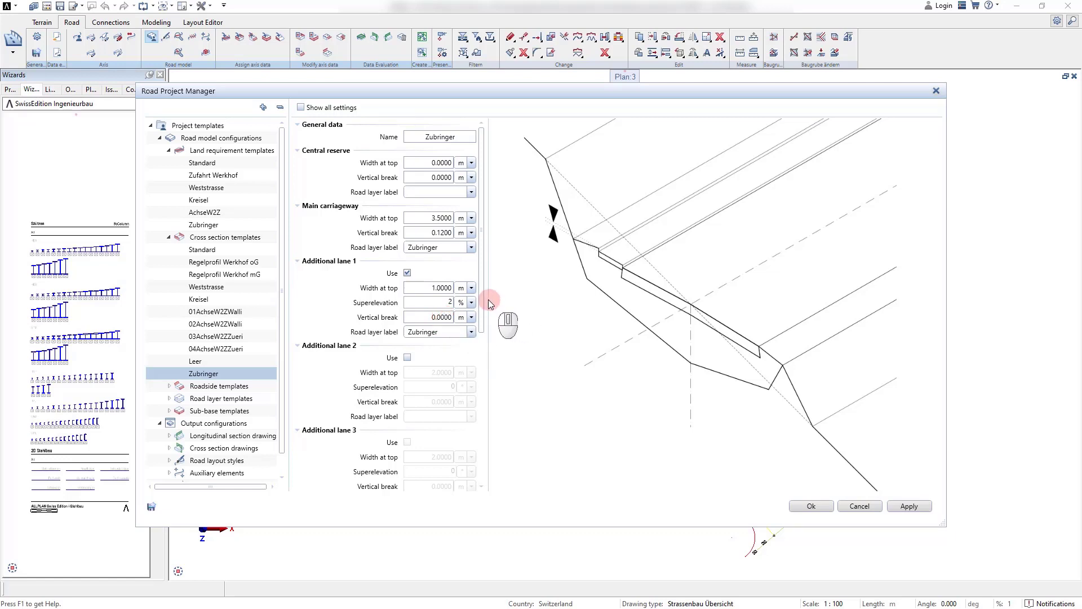
scroll("down", 3)
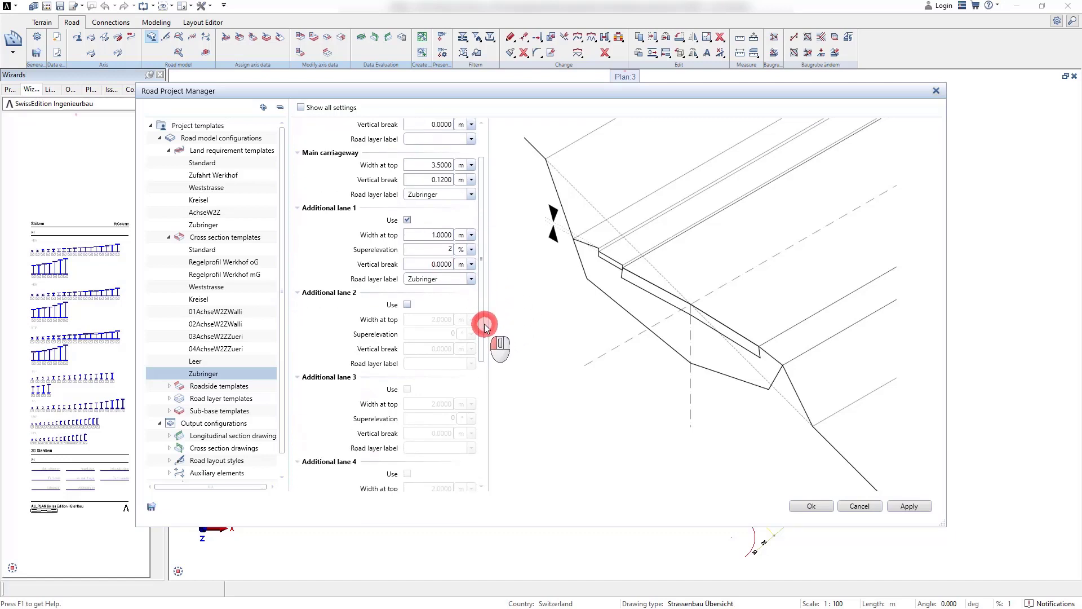
scroll("down", 3)
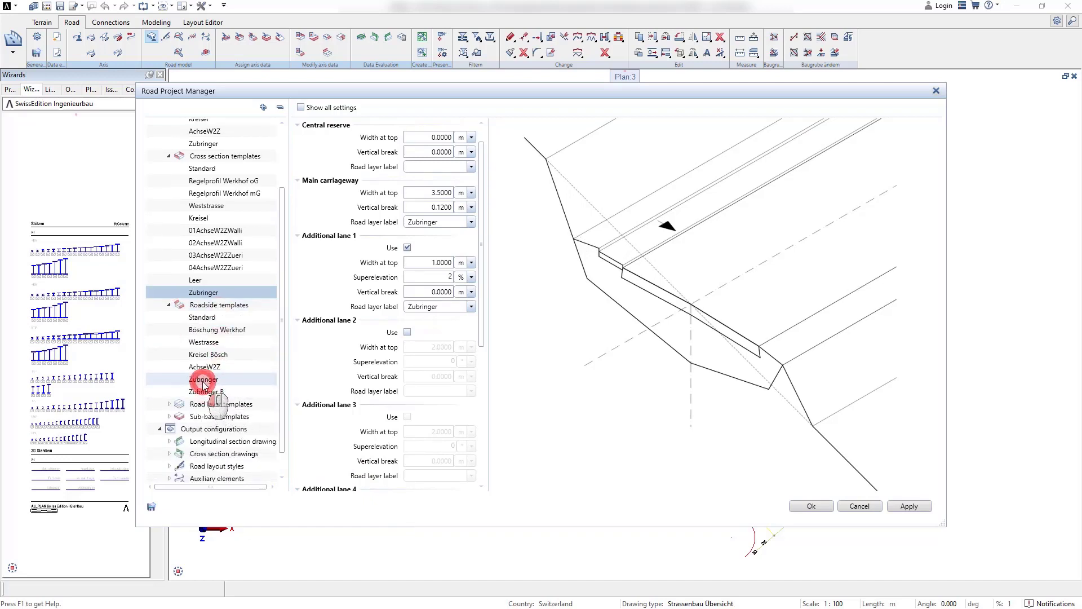
Step: Keep the Zubringer roadside ditch as Trapezoid shape and list the road layer templates
scroll("down", 3)
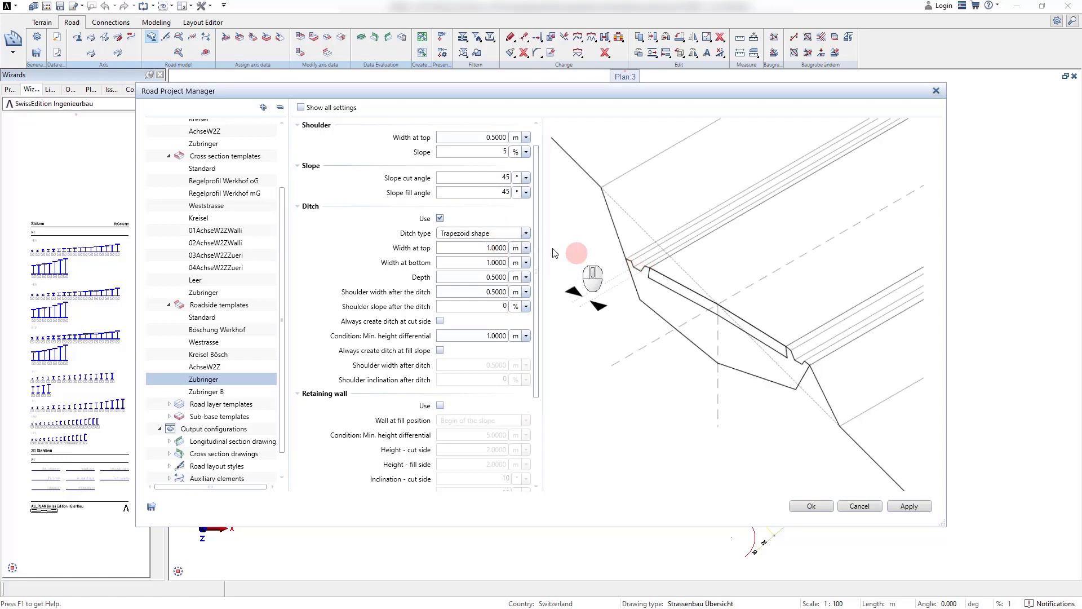
left_click(524, 232)
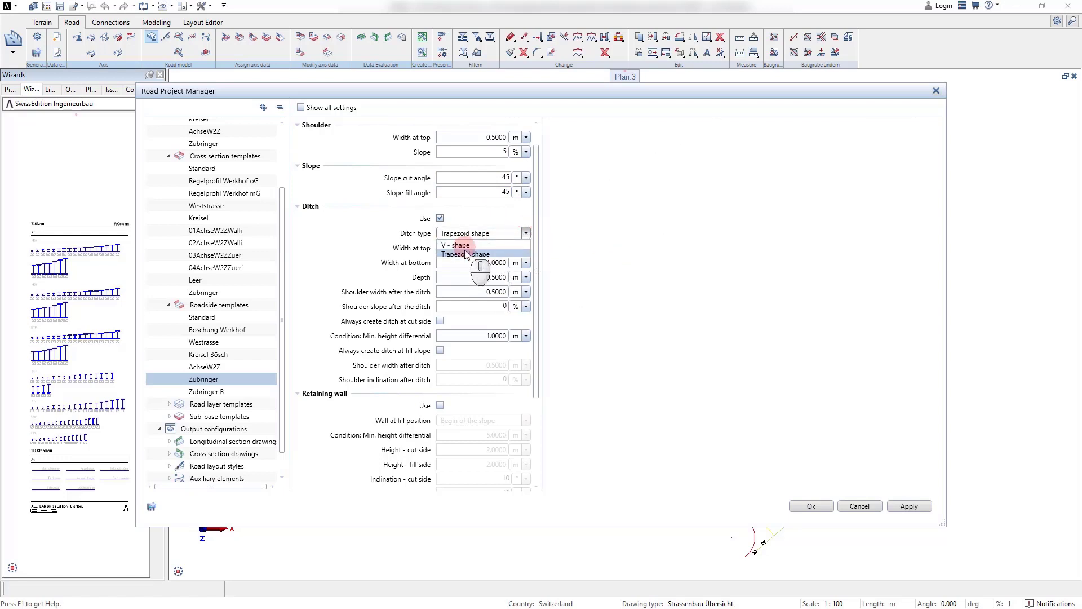
left_click(468, 254)
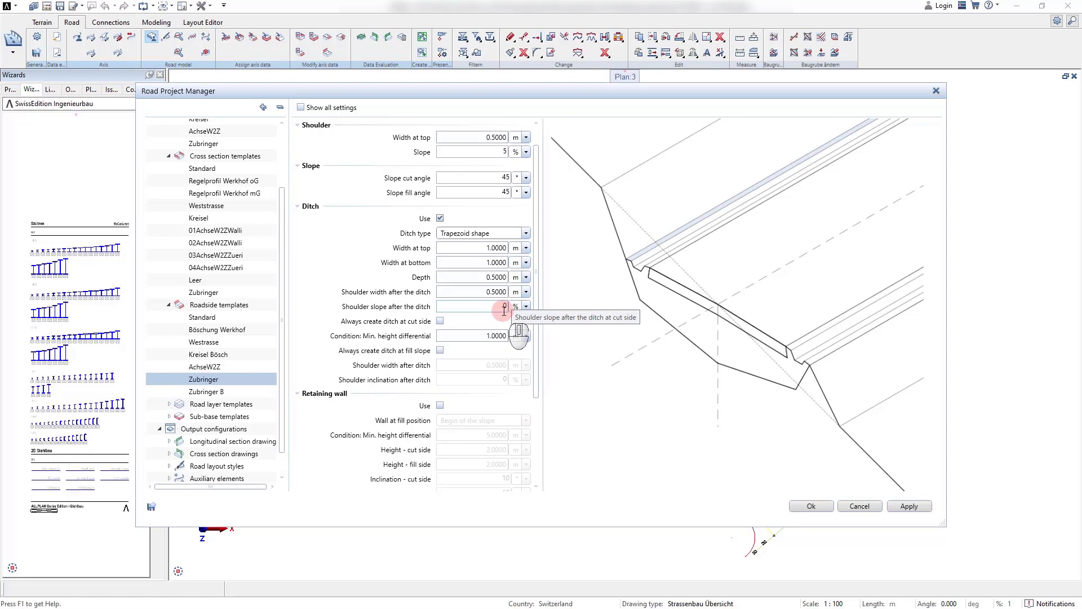
scroll("down", 3)
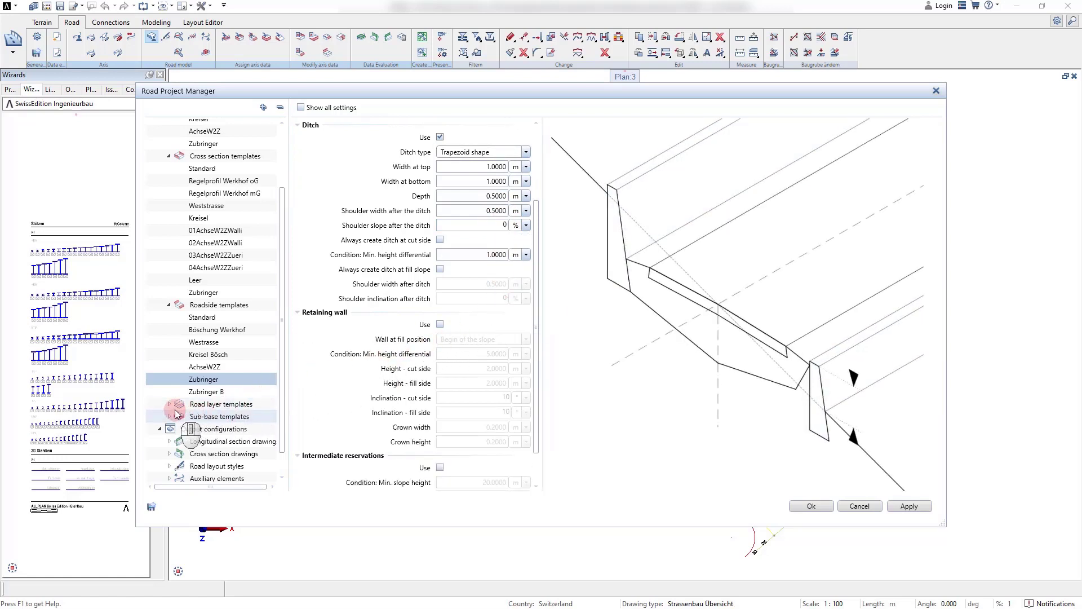
left_click(169, 404)
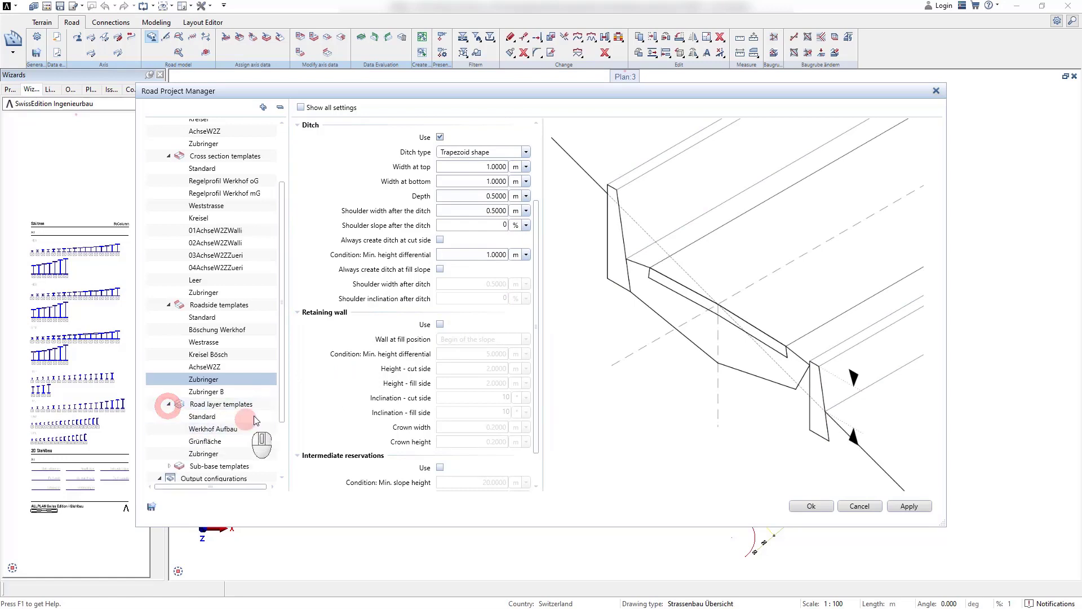
Step: Review the Zubringer road layers (AC 11 S 0.20 m, ACT 16 S 0.30 m) and show its sub-base template
left_click(205, 453)
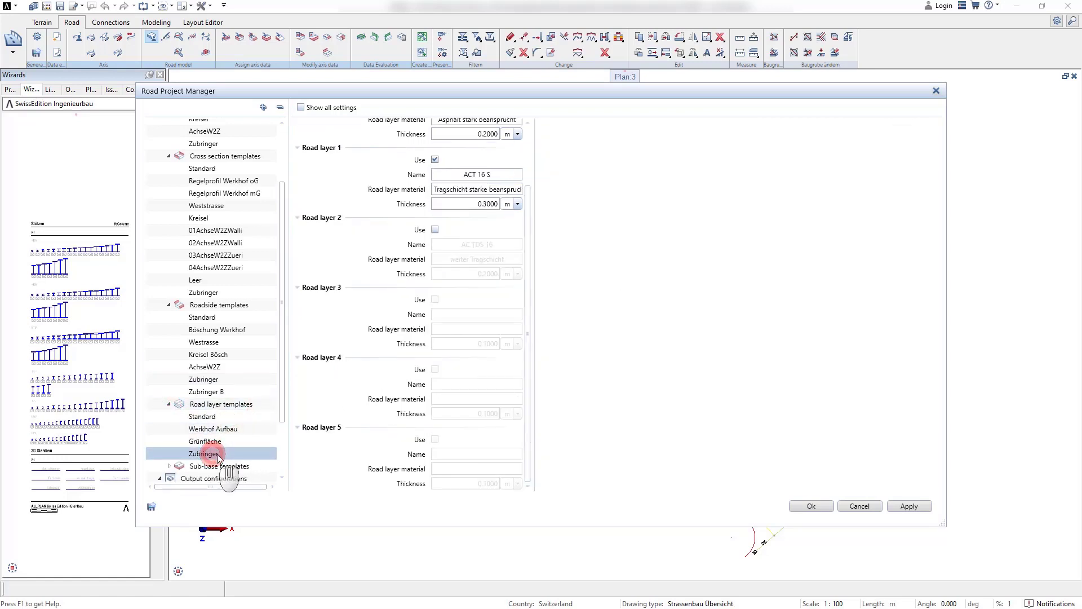
left_click(204, 453)
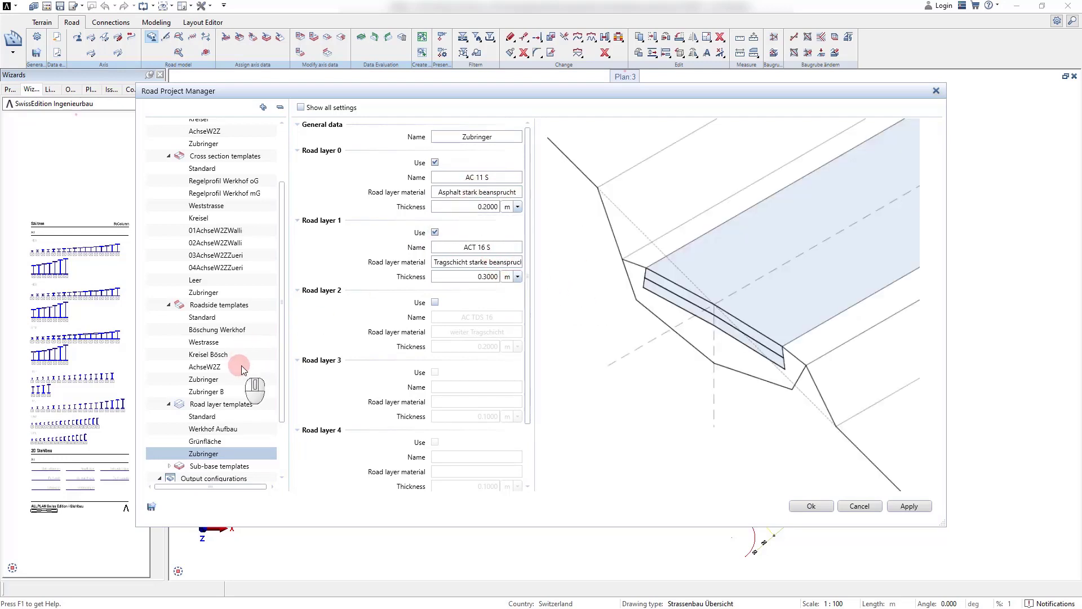
left_click(170, 401)
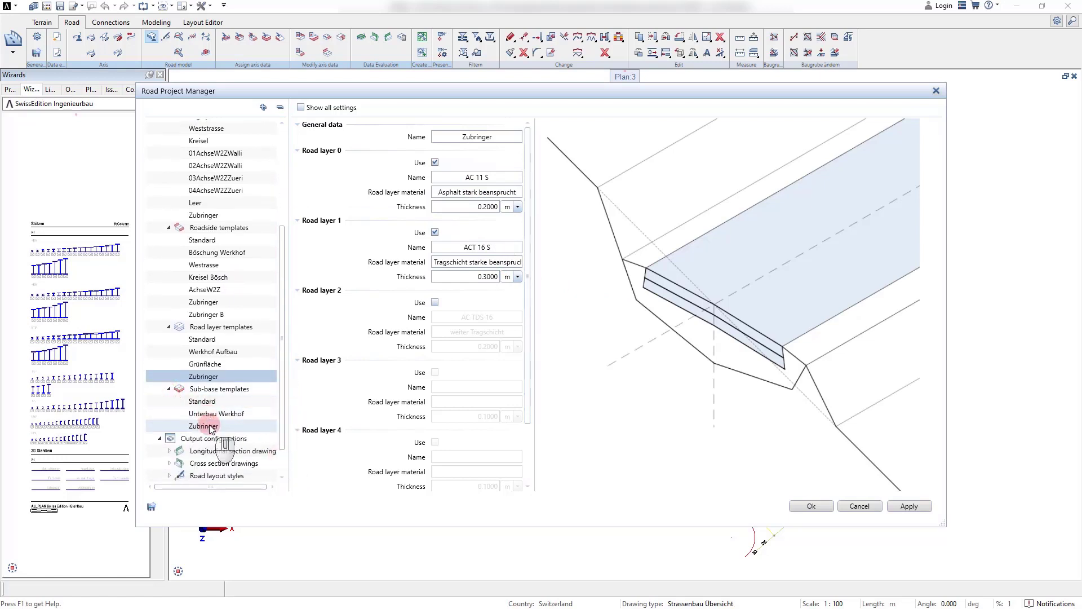
left_click(203, 425)
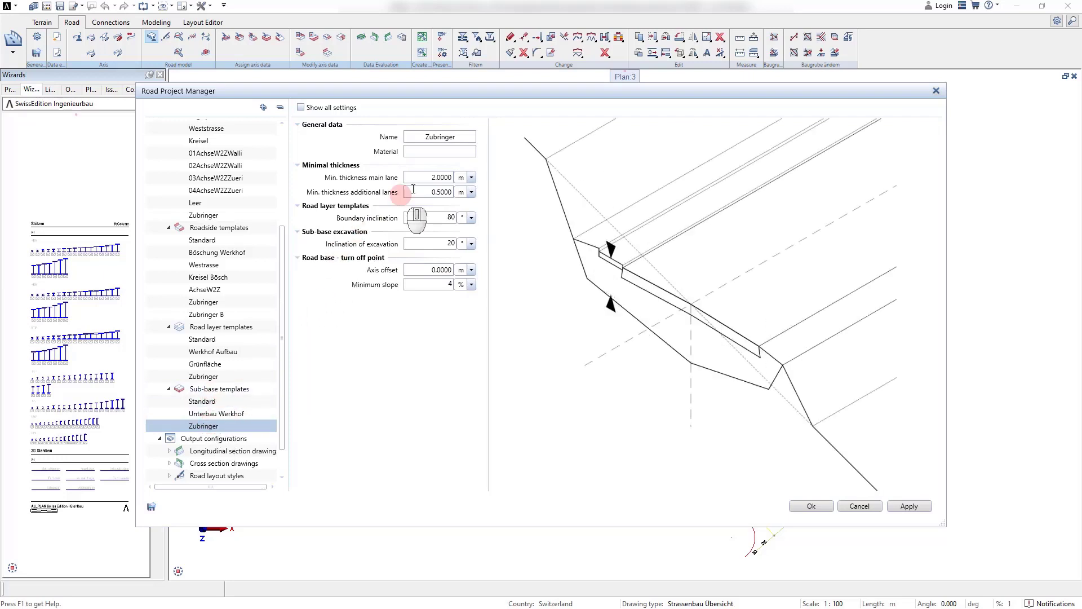
mouse_move(448, 177)
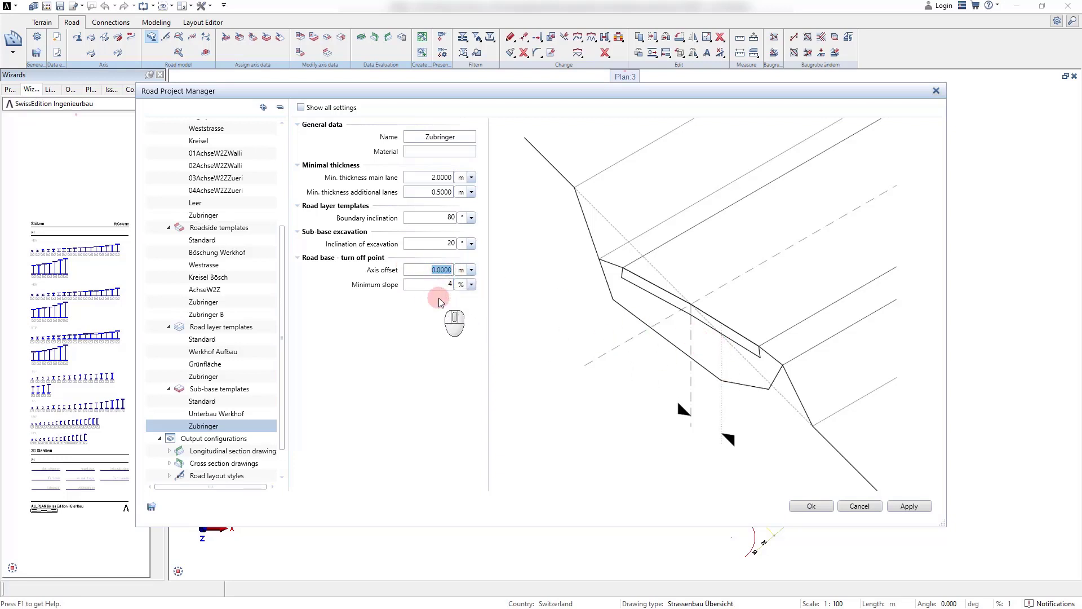
Step: Scroll the tree down to the output configurations below the Zubringer sub-base settings
scroll("down", 3)
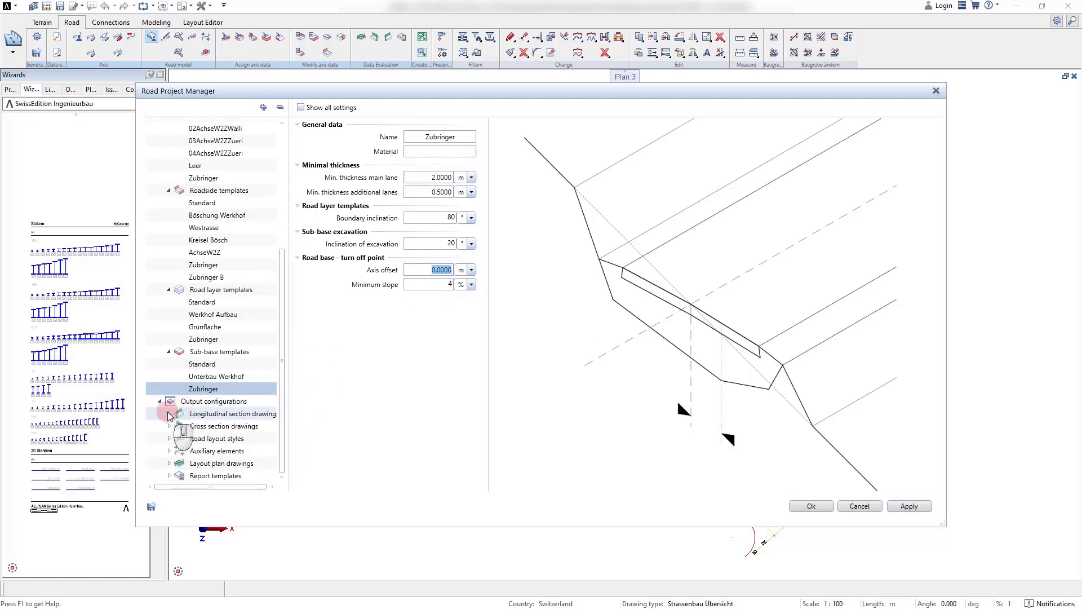
Step: Compare Längenprofil MST 200/20 and 200/50 longitudinal section settings, ending on 200/20 with y scale 0.1
left_click(169, 414)
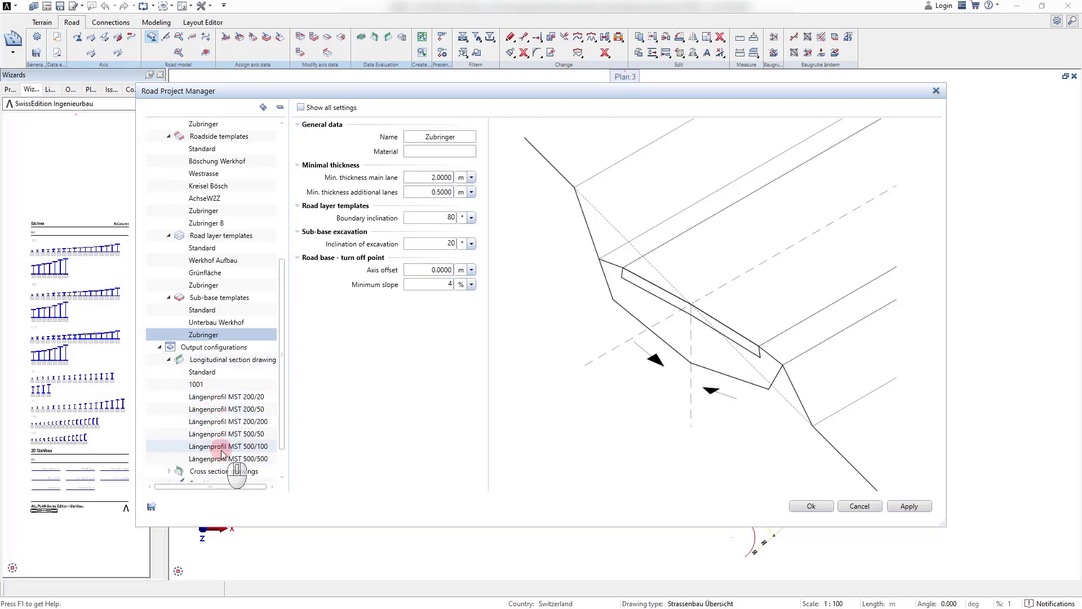
left_click(233, 360)
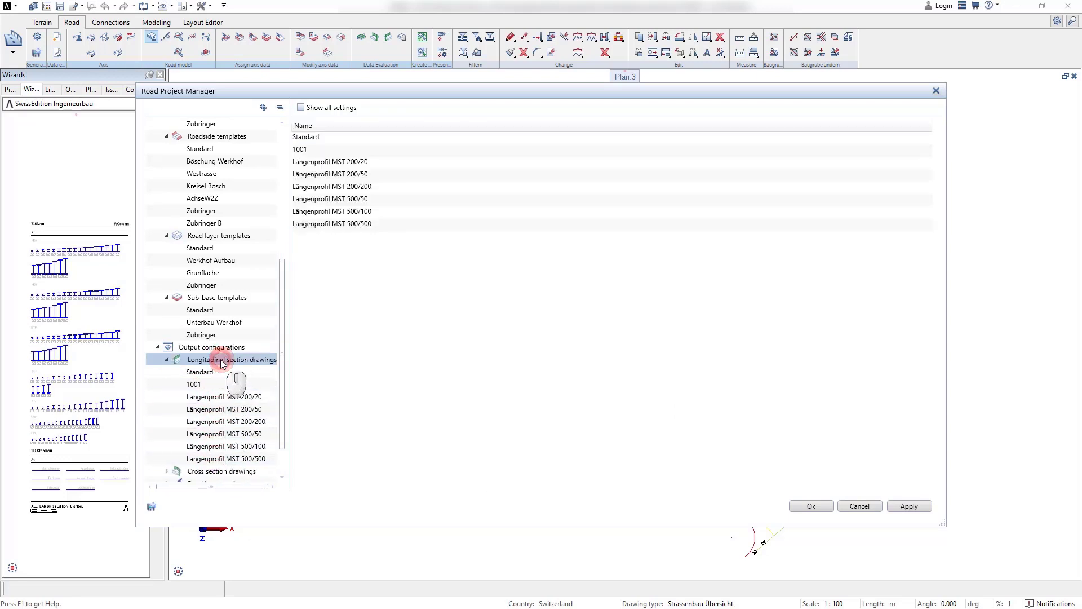
left_click(224, 396)
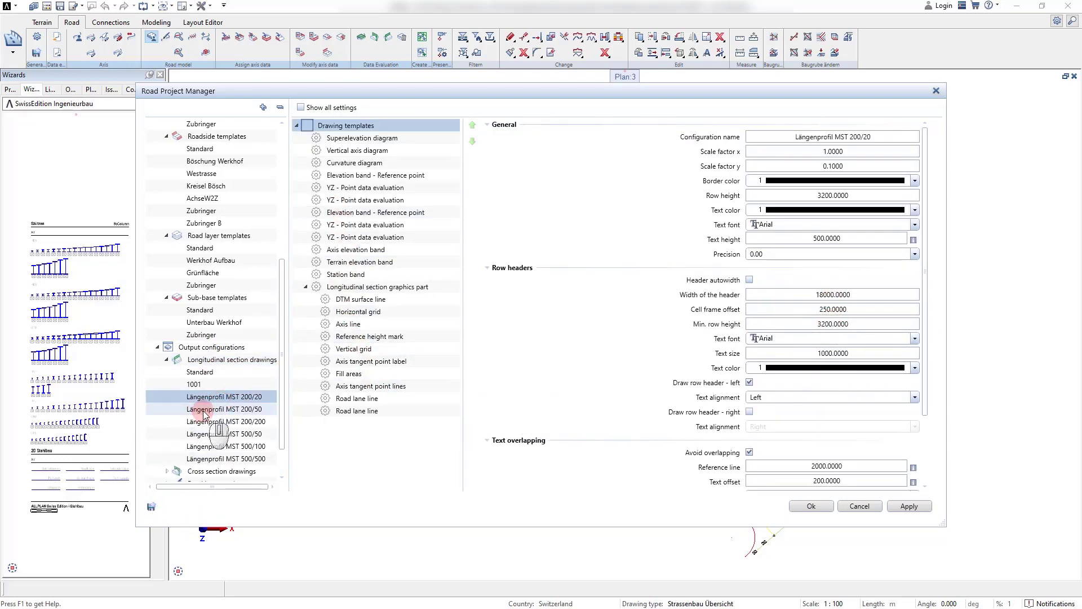
left_click(224, 408)
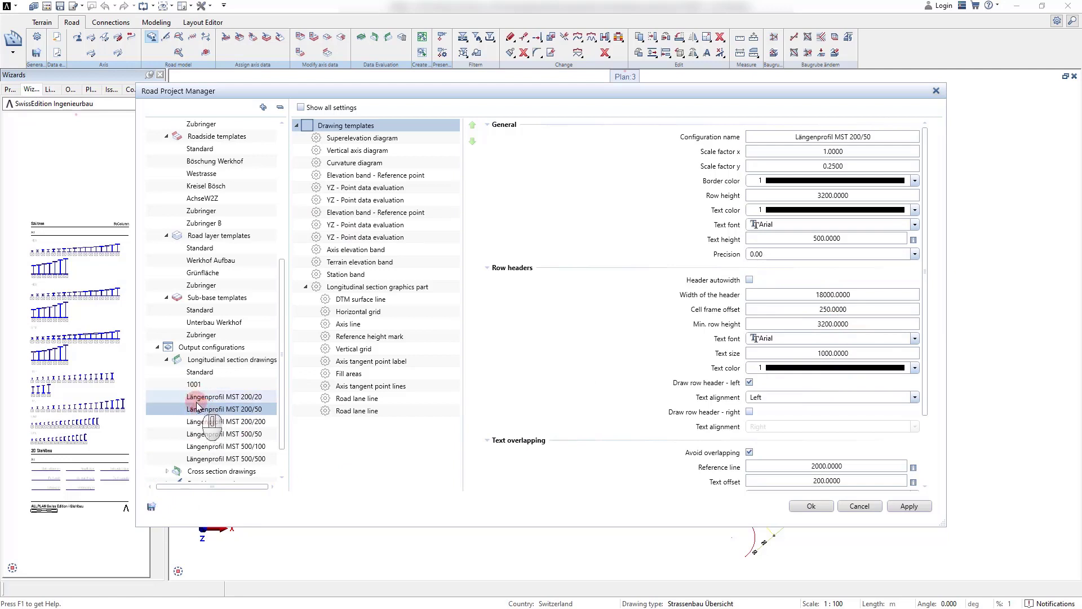
left_click(225, 396)
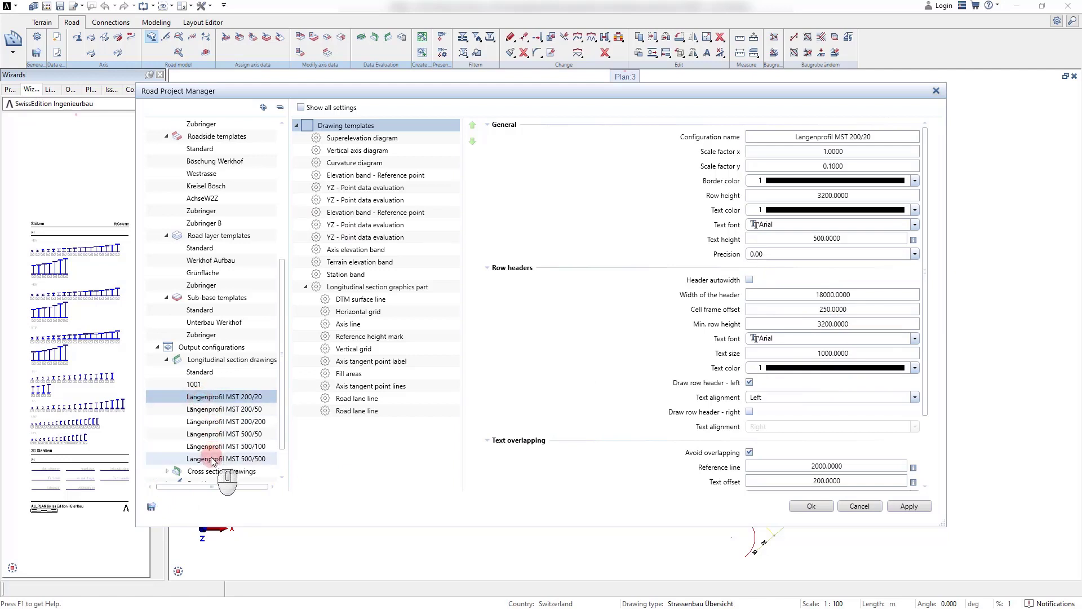
Step: Check the longitudinal section drawings context menu and scroll to the cross section drawing configurations
right_click(220, 358)
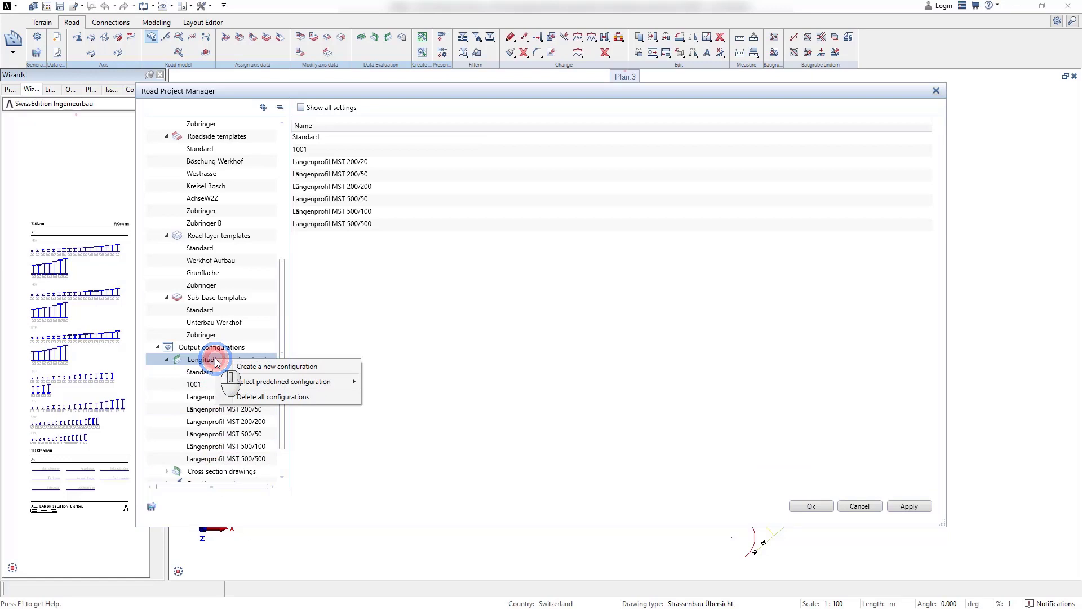
mouse_move(283, 382)
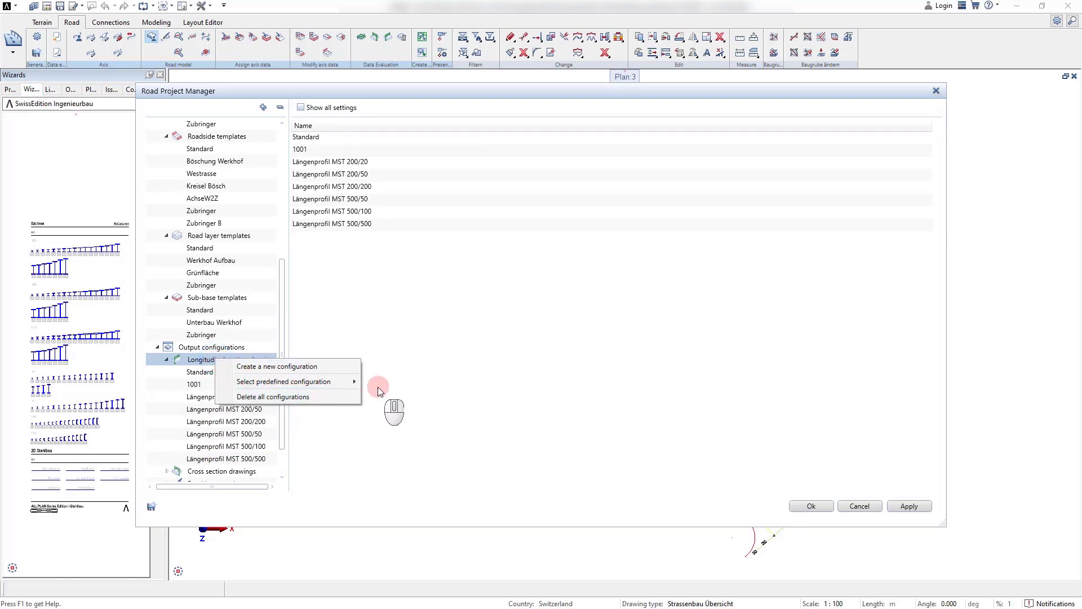
mouse_move(297, 383)
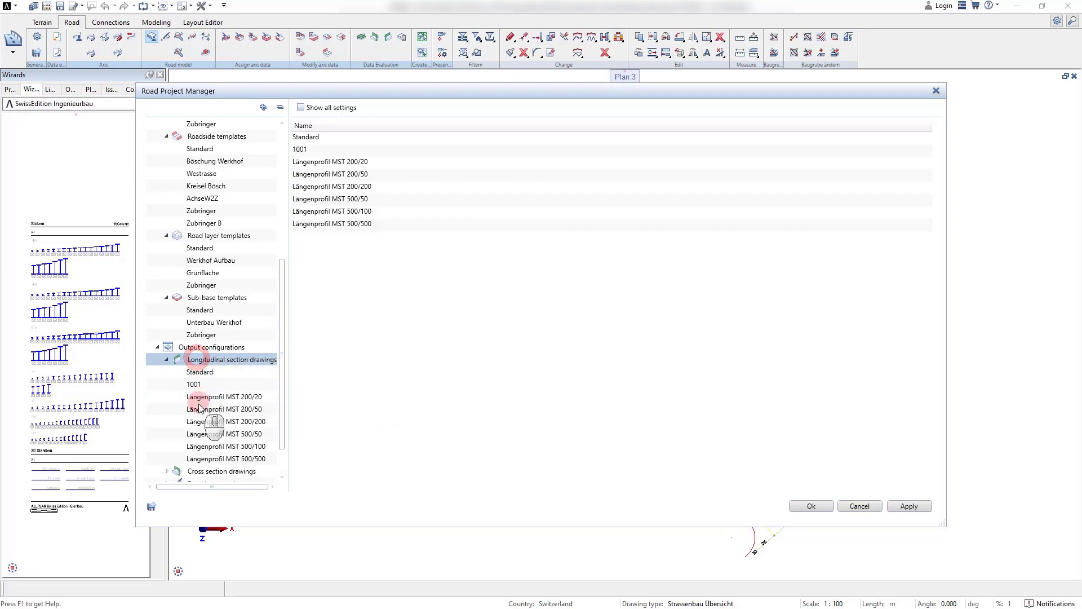
scroll("down", 3)
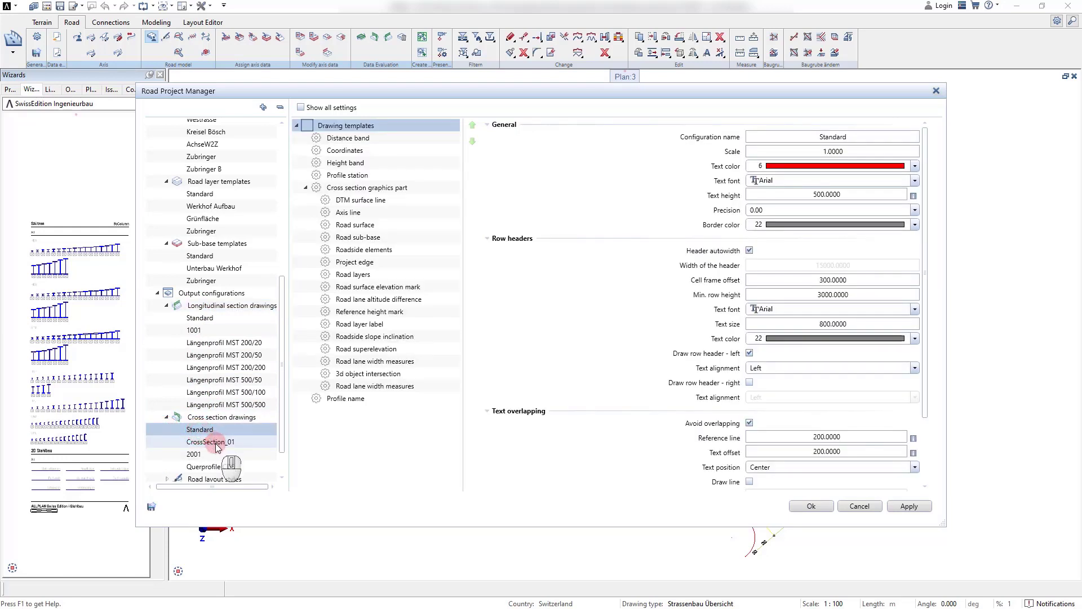
Step: Show the CrossSection_01 configuration and its context menu actions
left_click(211, 442)
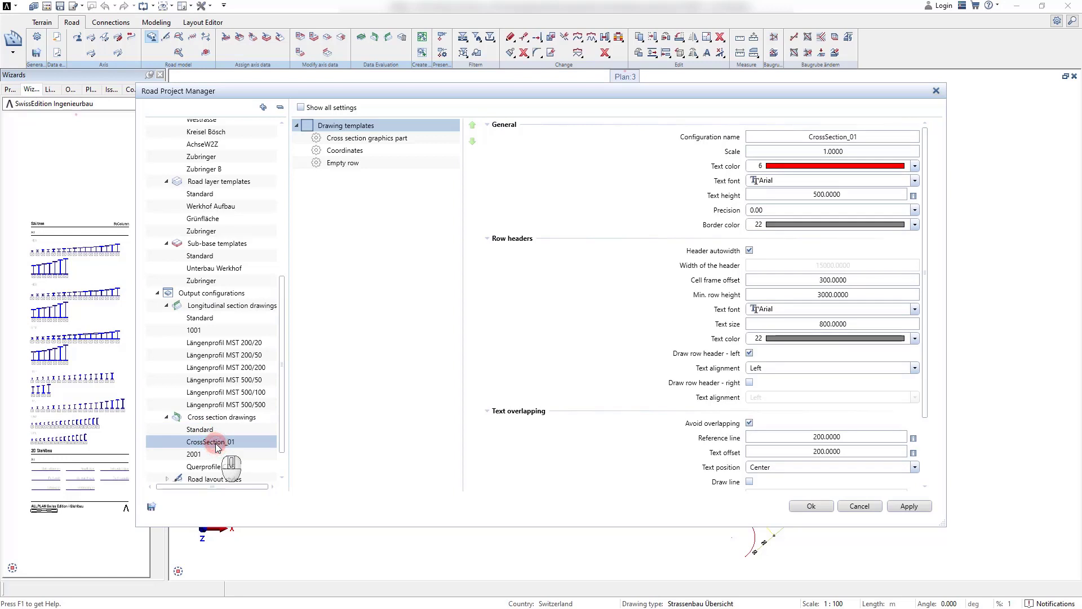
right_click(211, 441)
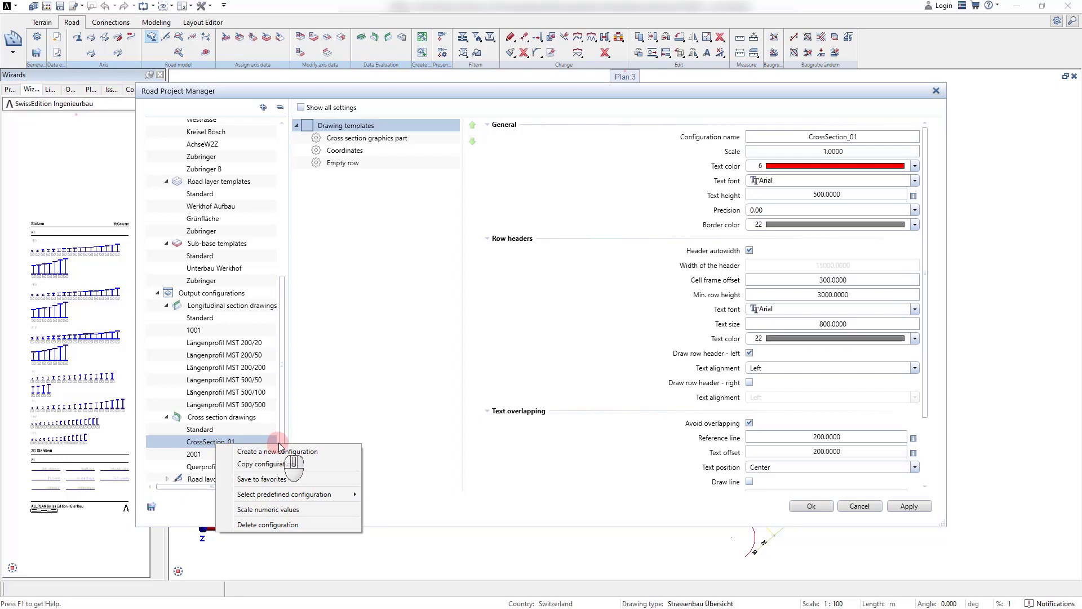
mouse_move(283, 527)
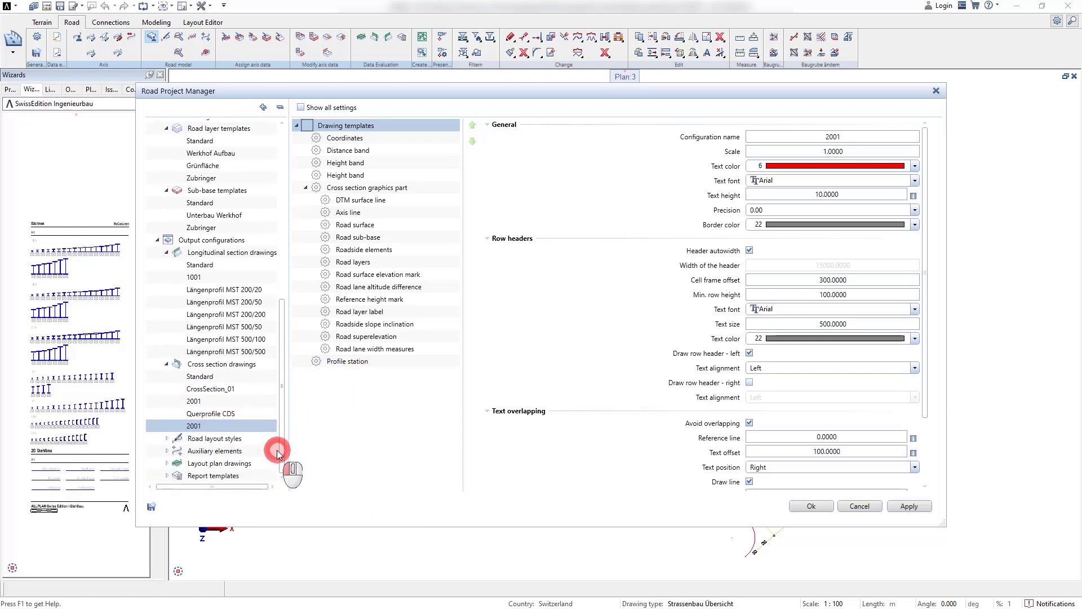
mouse_move(277, 458)
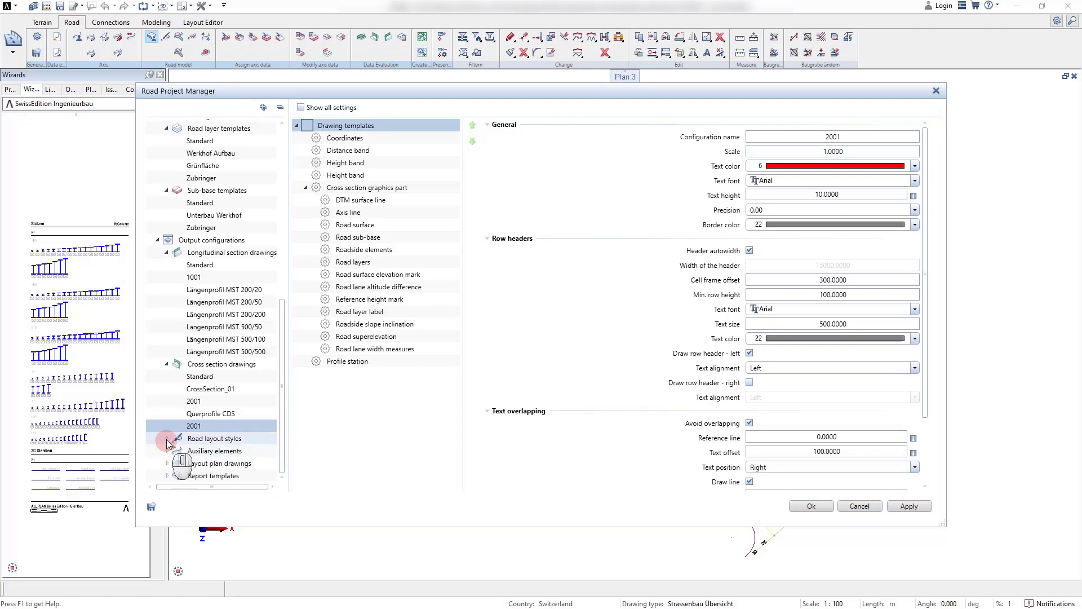
Step: Expand road layout styles and list the layout plan drawings: Layoutdarstellung_01, 3001, Situation CDS
left_click(167, 439)
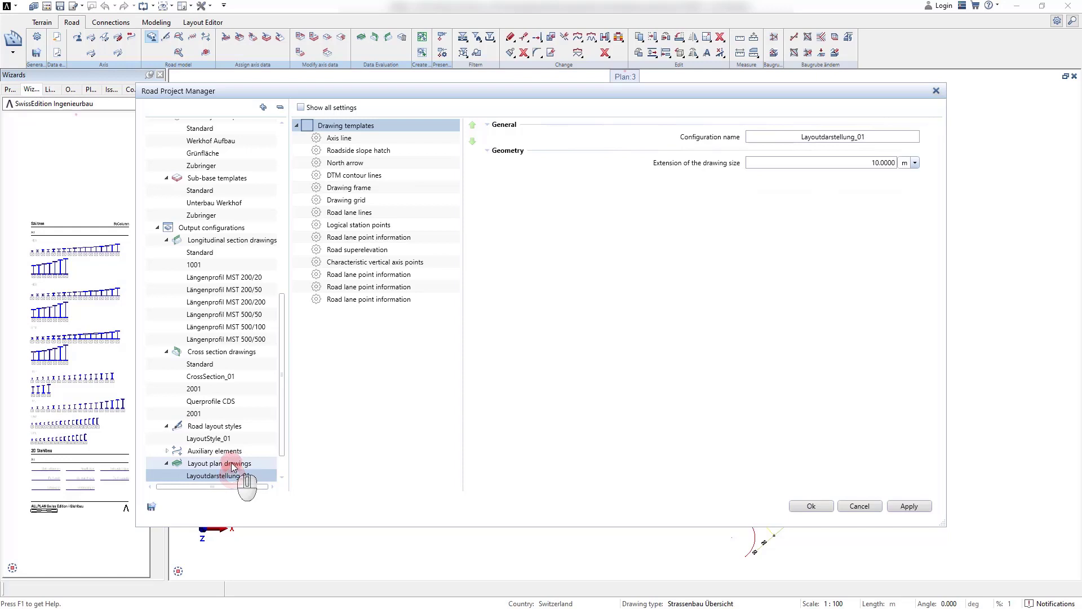
right_click(220, 464)
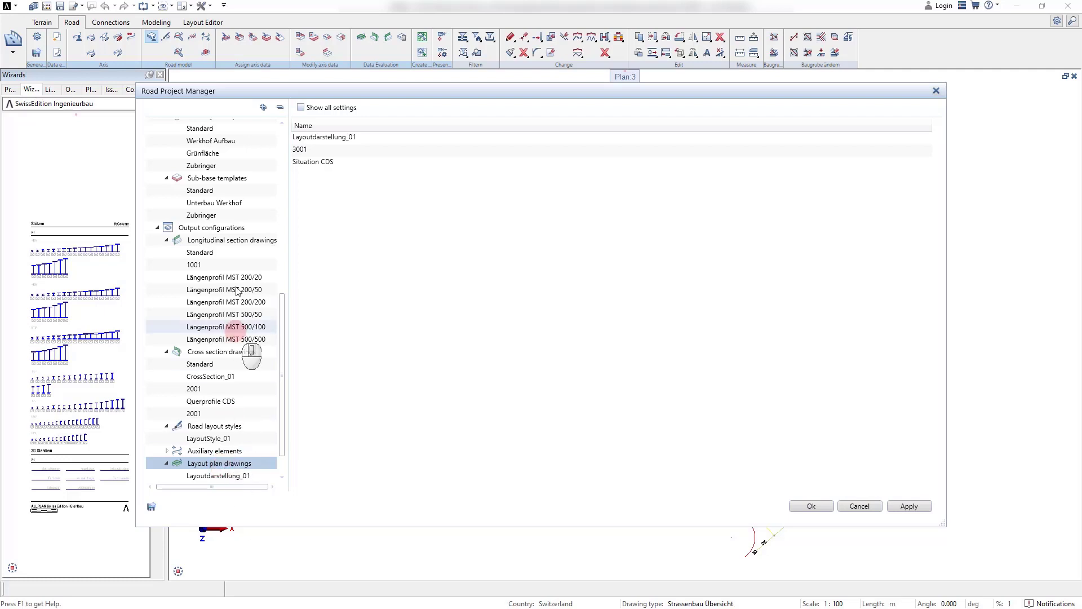
mouse_move(859, 506)
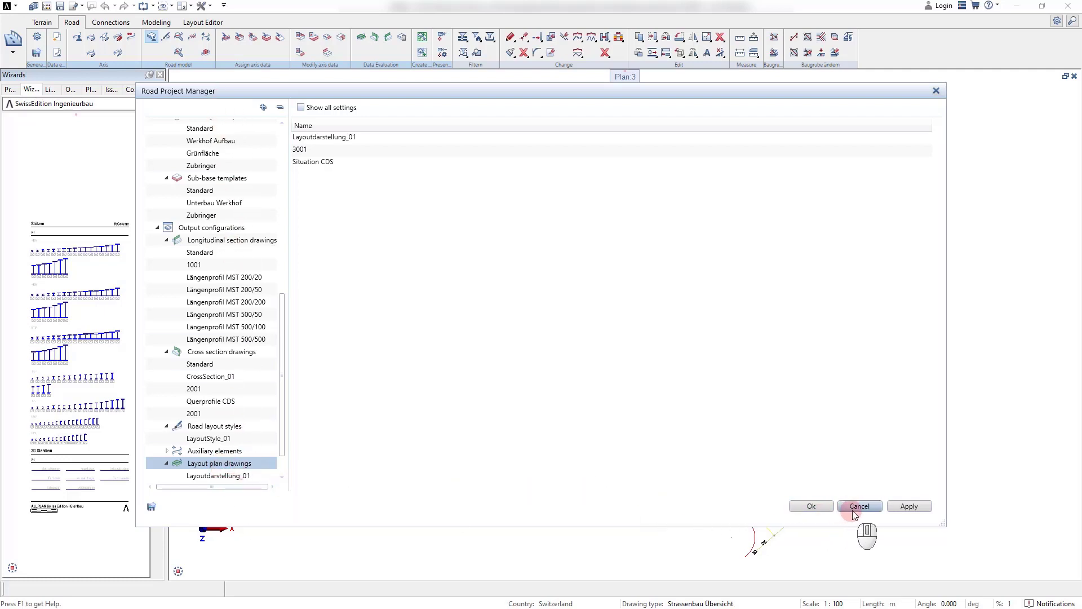
Step: Cancel the Road Project Manager and answer Nein to discard the changes
left_click(859, 507)
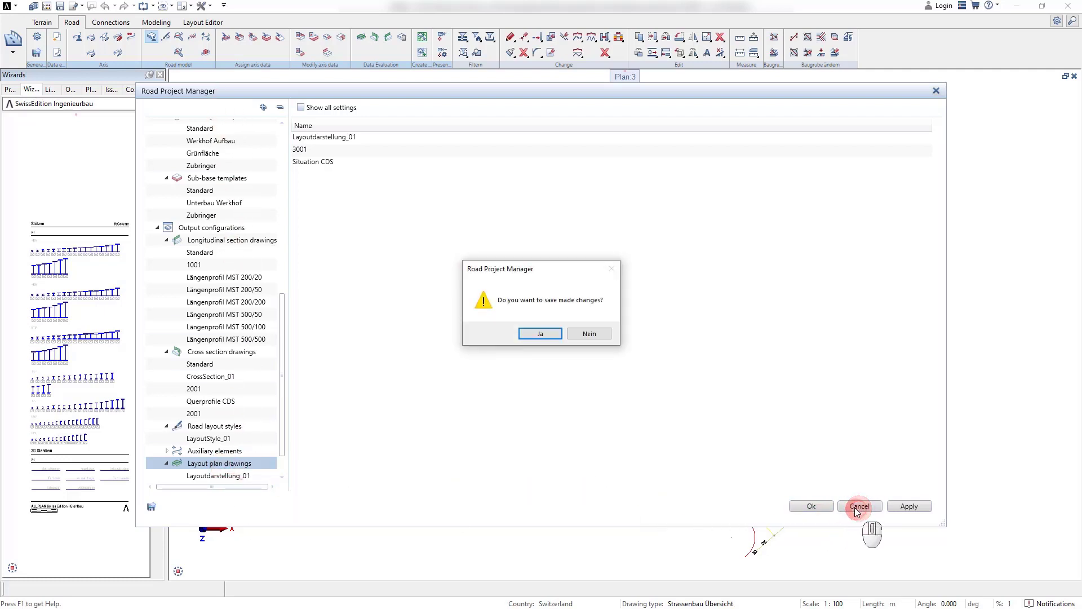
left_click(589, 334)
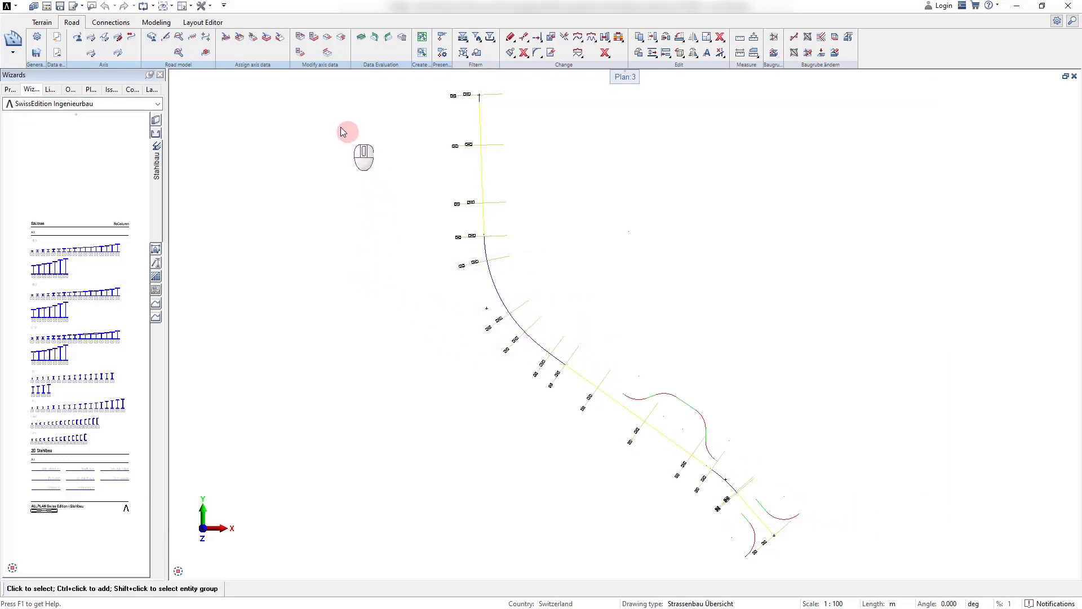
mouse_move(297, 126)
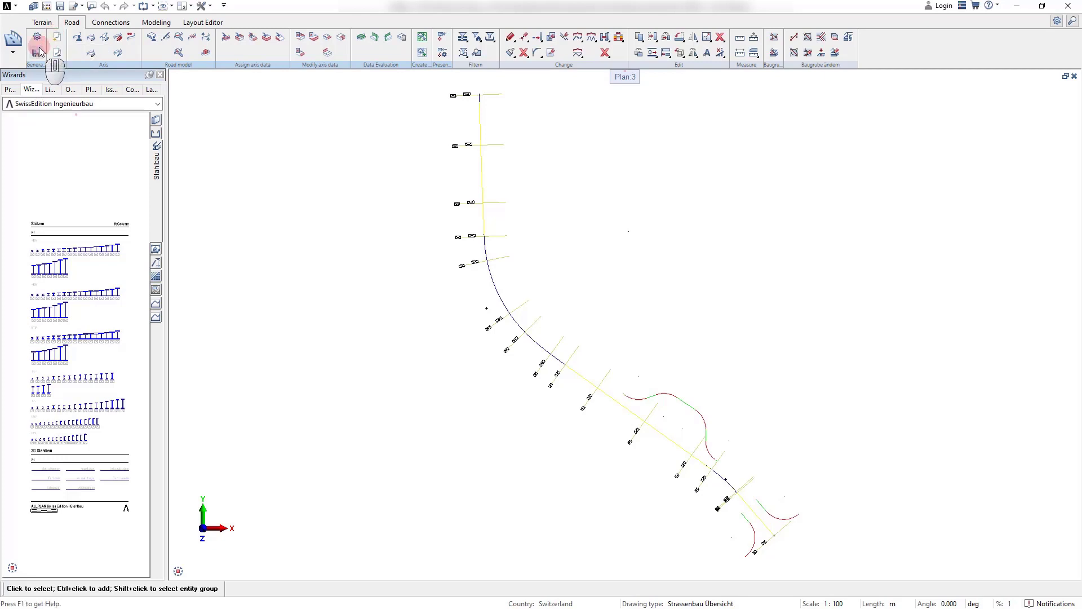
Step: Review the land requirement and cross section template favourites, then start an Import
left_click(36, 37)
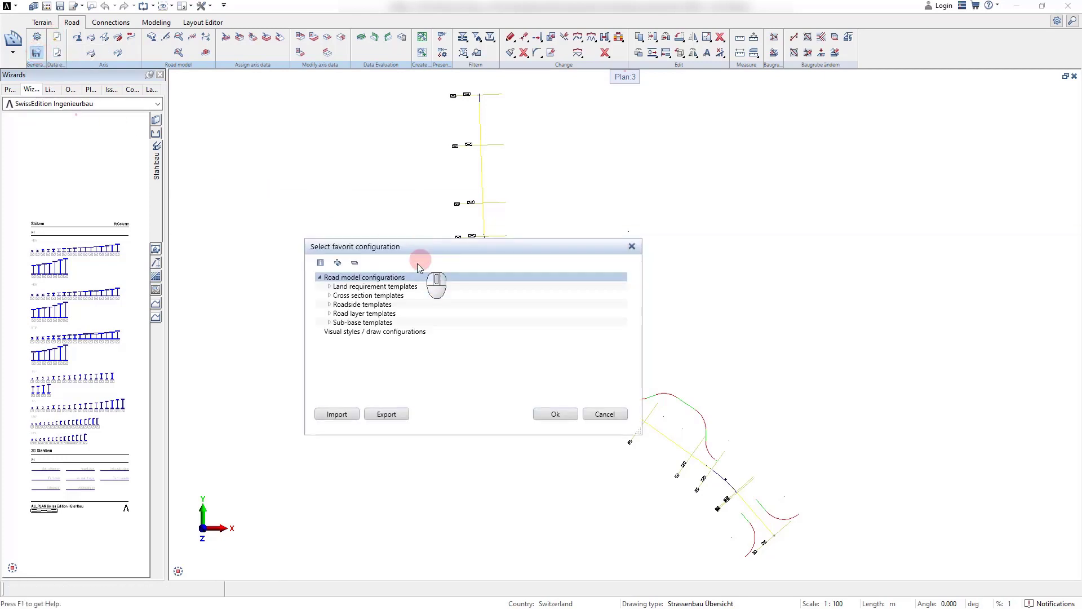
left_click(325, 287)
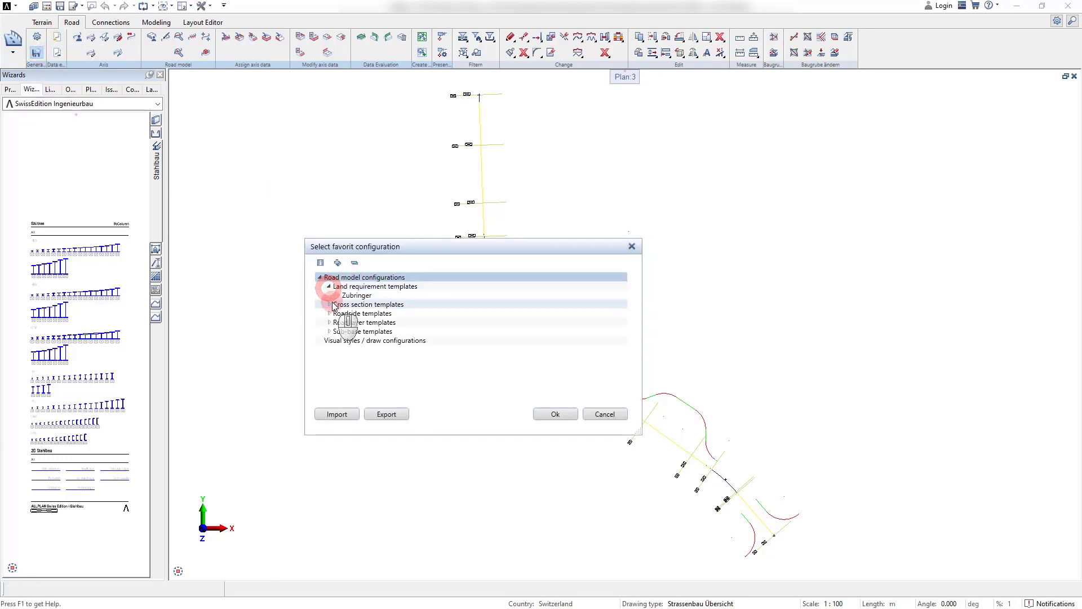
left_click(327, 304)
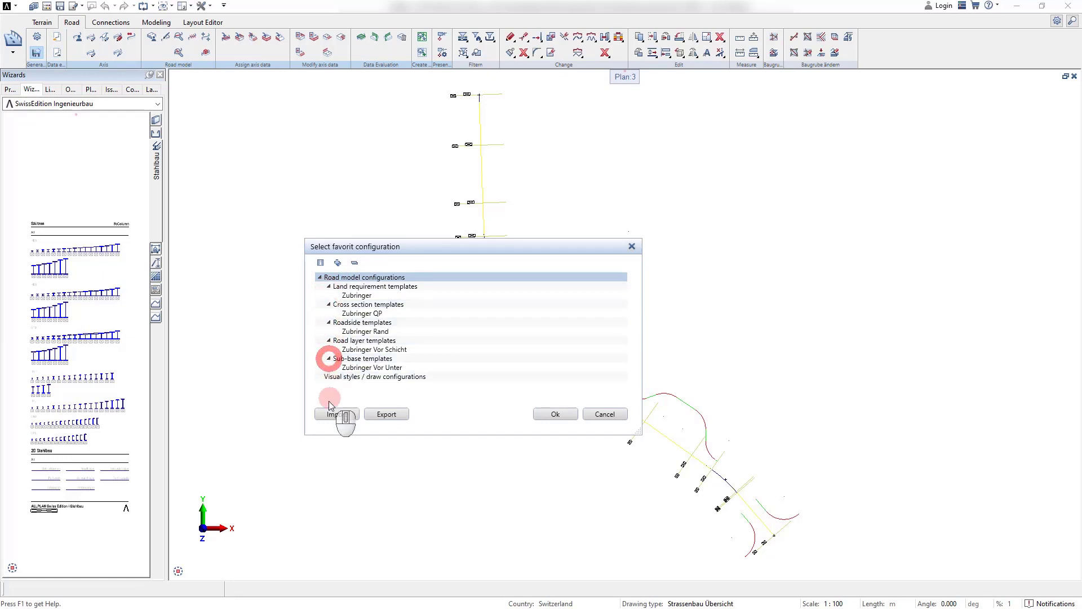
left_click(336, 414)
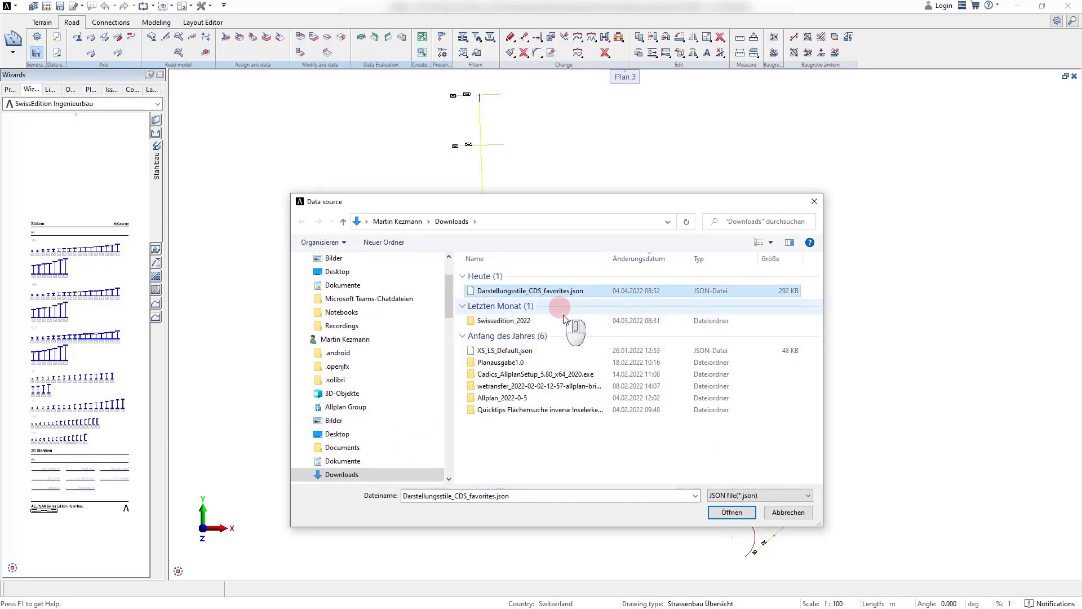
Step: Load Darstellungsstile_CDS_favorites.json and import all checked configurations
left_click(731, 512)
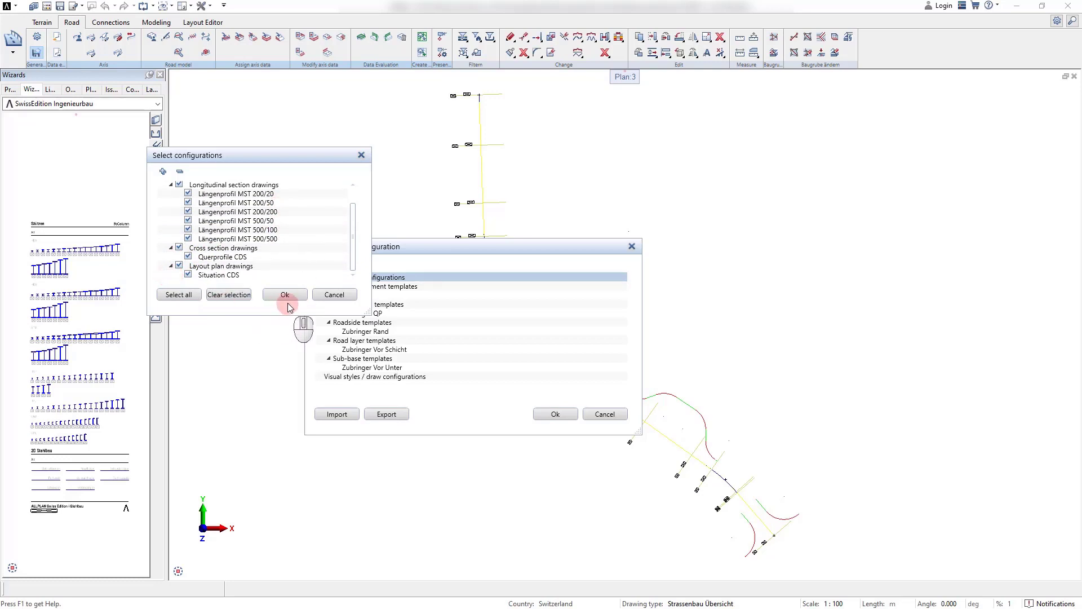
left_click(285, 294)
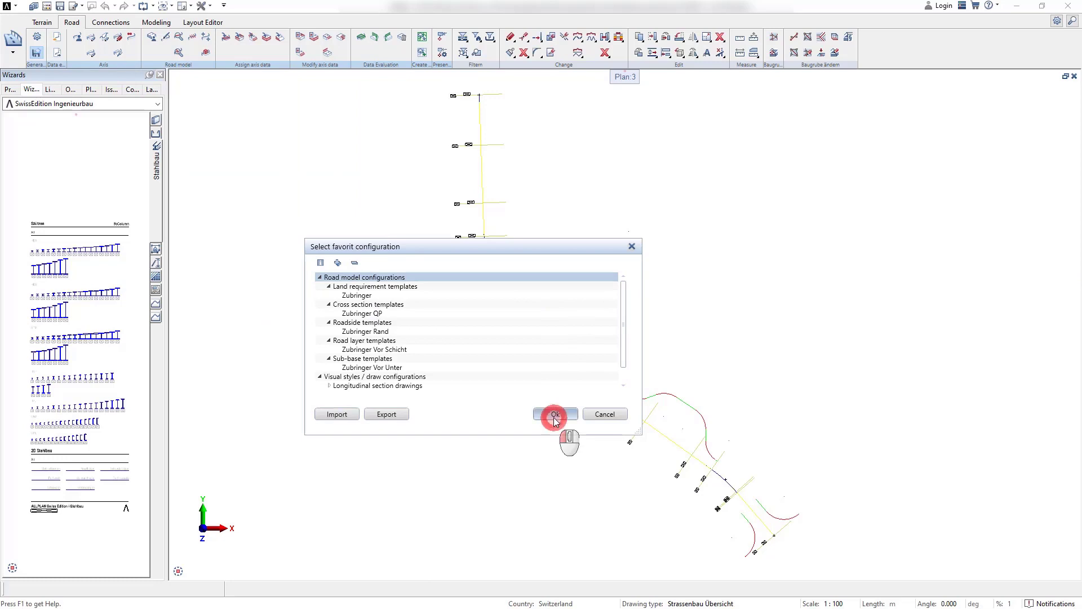
Step: Accept the favourites, then bring up actions for Cross section drawings in the Road Project Manager
left_click(555, 413)
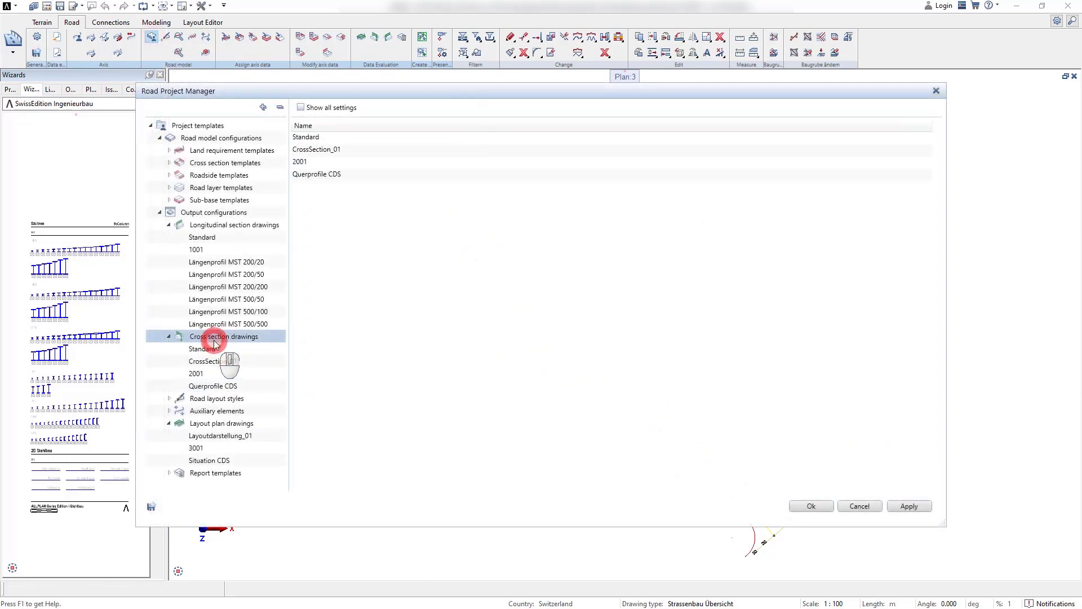
right_click(224, 336)
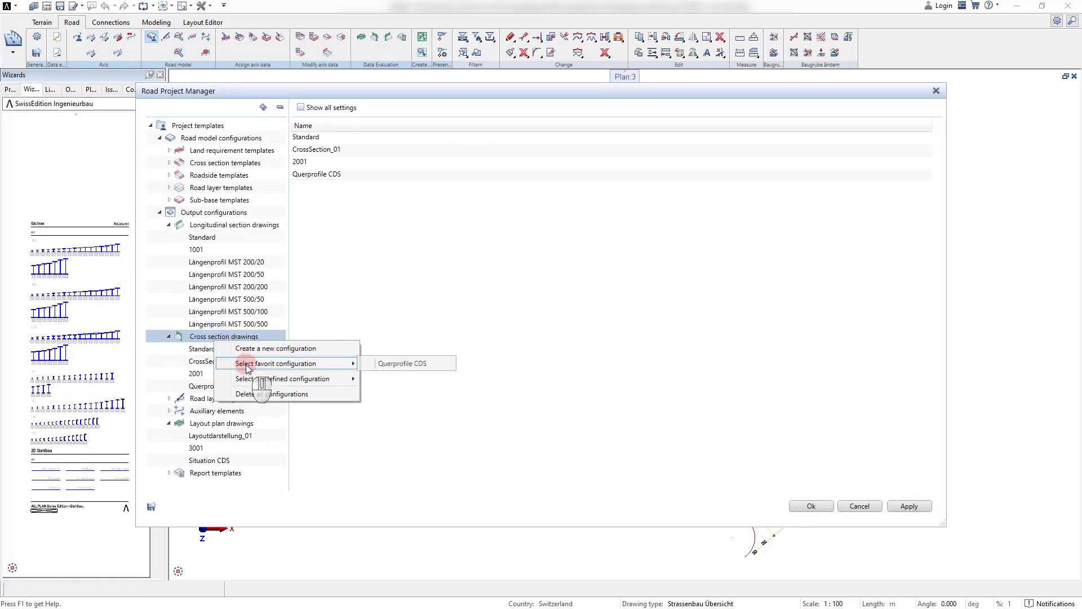